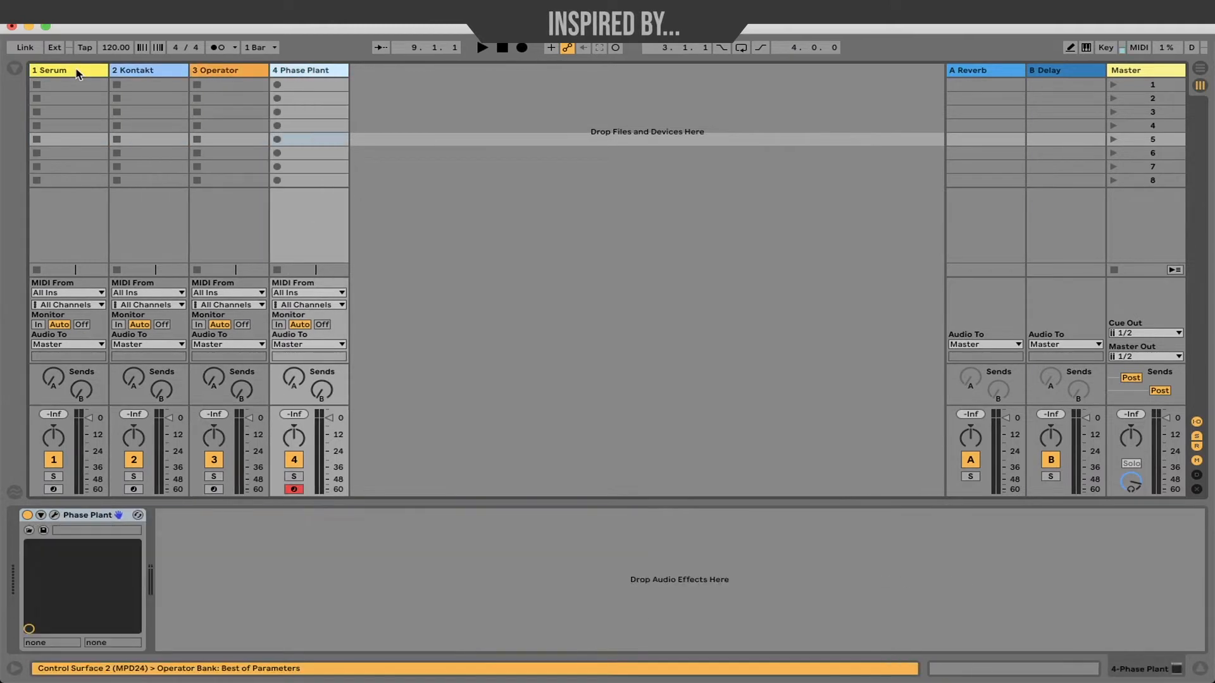
# Select the Serum track header to show its Serum instrument
pyautogui.click(50, 70)
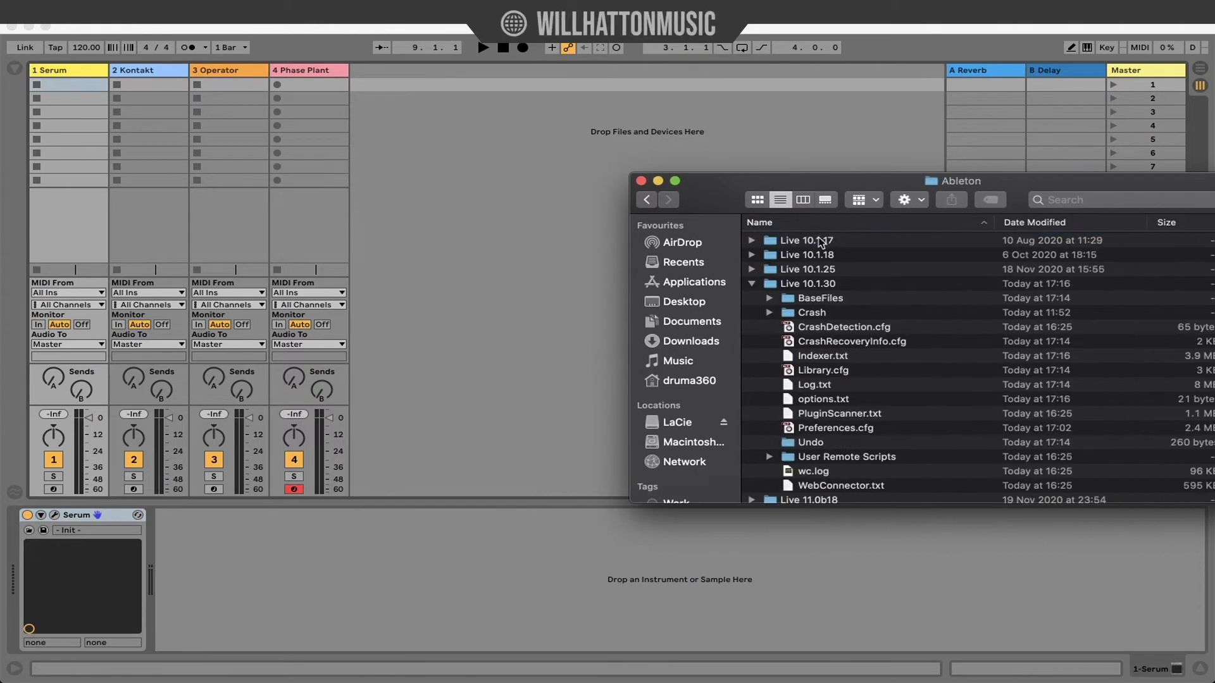
# Select options.txt in the Live 10.1.30 folder and open it in TextEdit
pyautogui.click(822, 400)
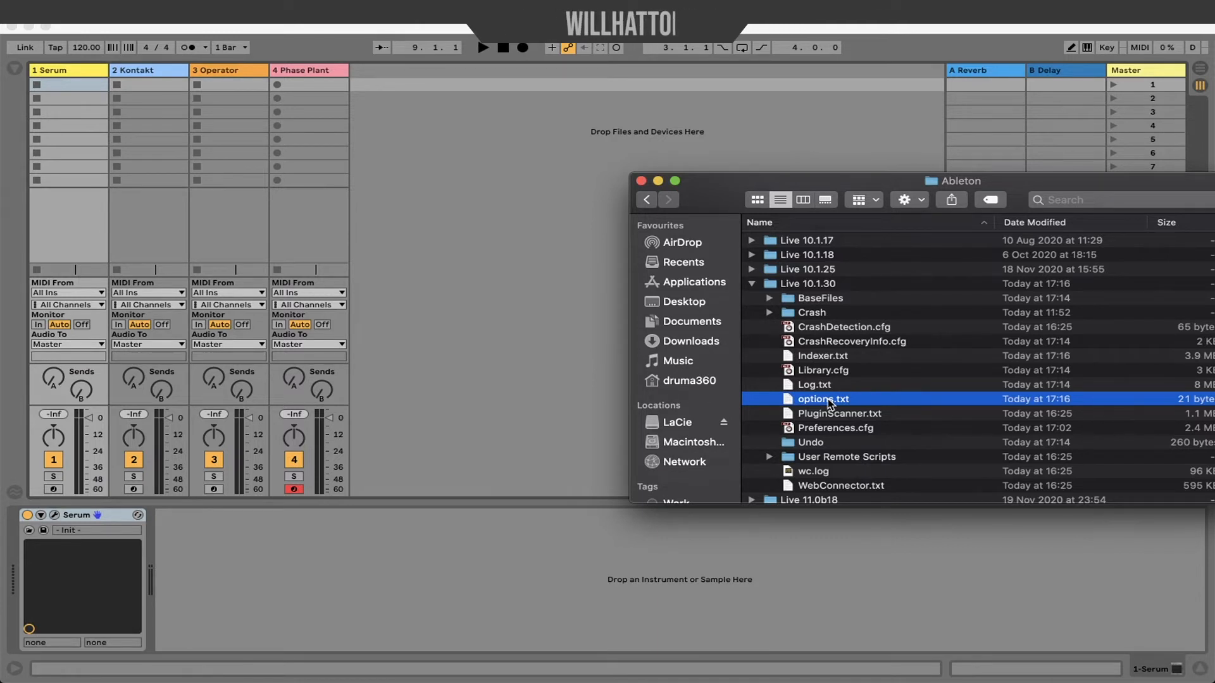
pyautogui.doubleClick(823, 399)
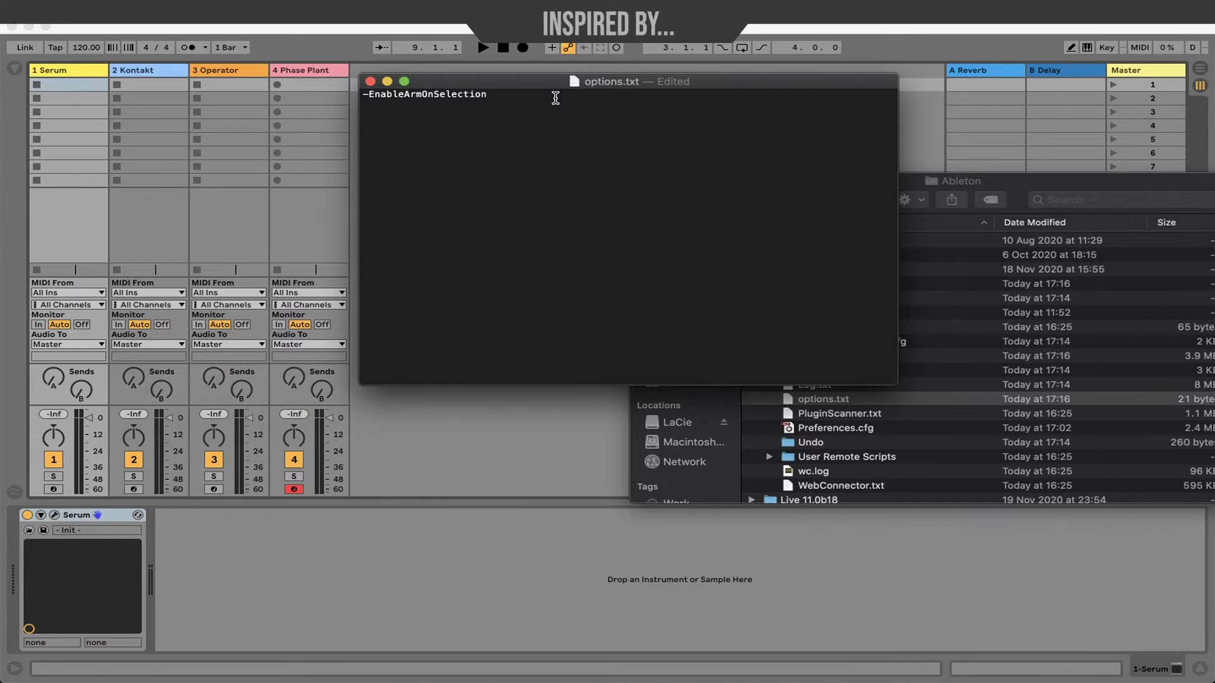
# Select the whole -EnableArmOnSelection line in options.txt
pyautogui.tripleClick(424, 94)
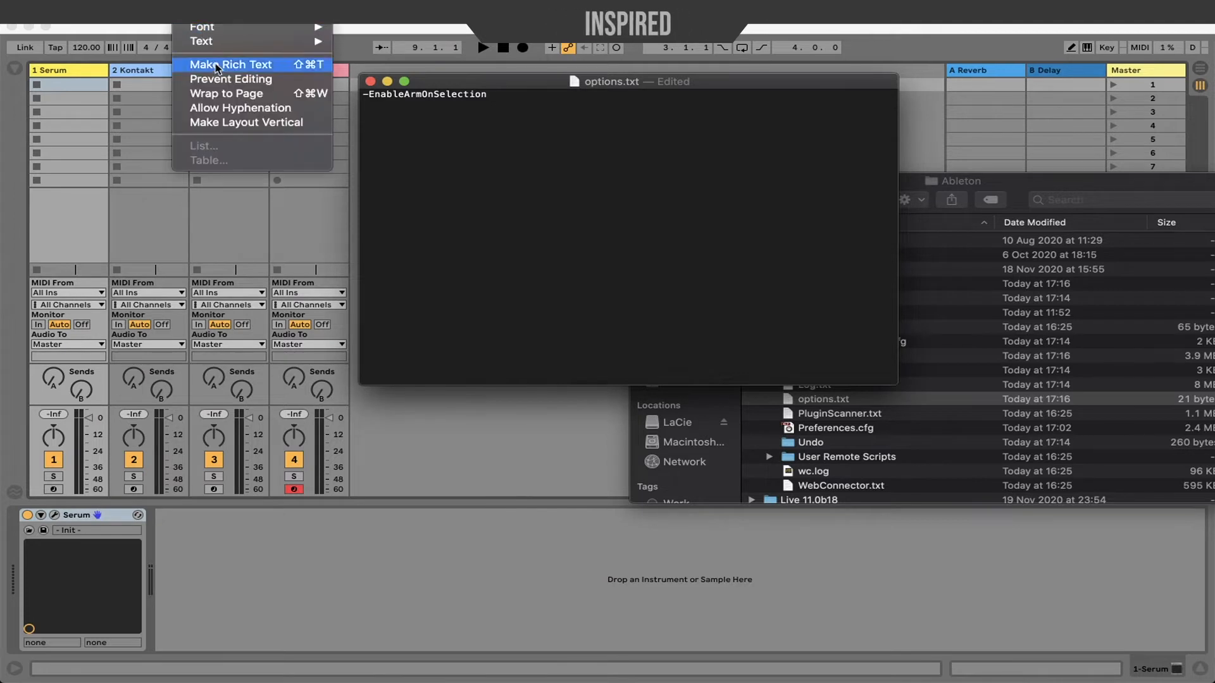
pyautogui.moveTo(281, 70)
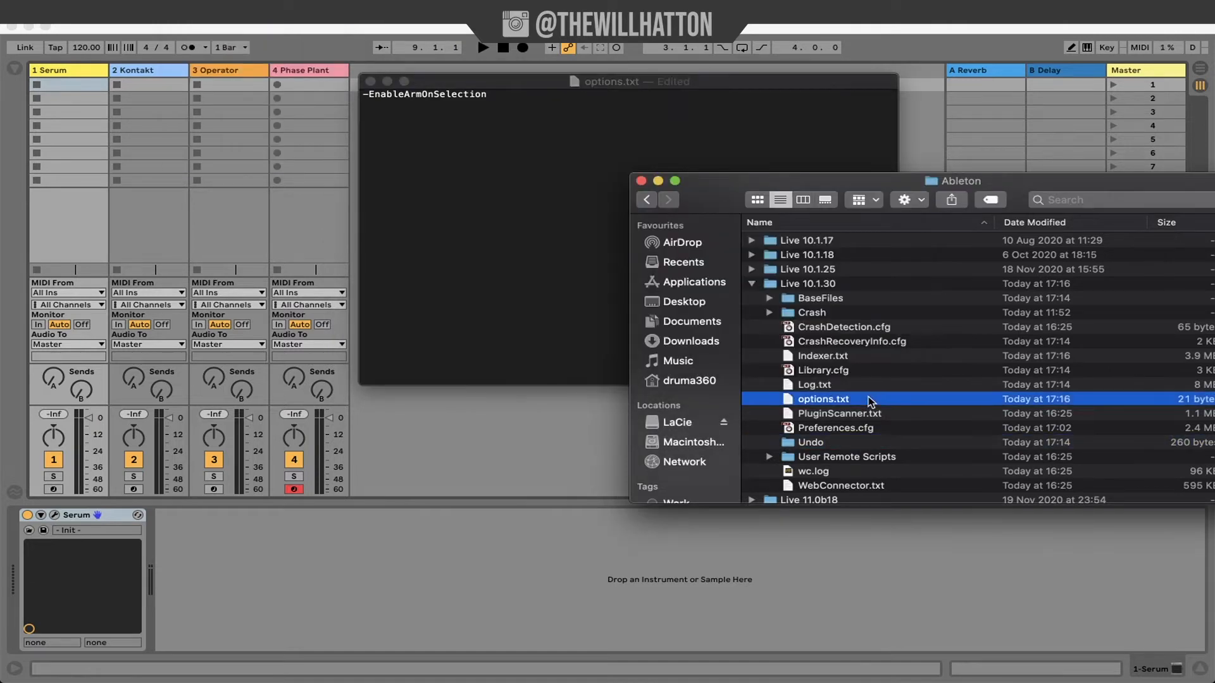
# Choose Rename from the options.txt context menu in Finder
pyautogui.rightClick(824, 399)
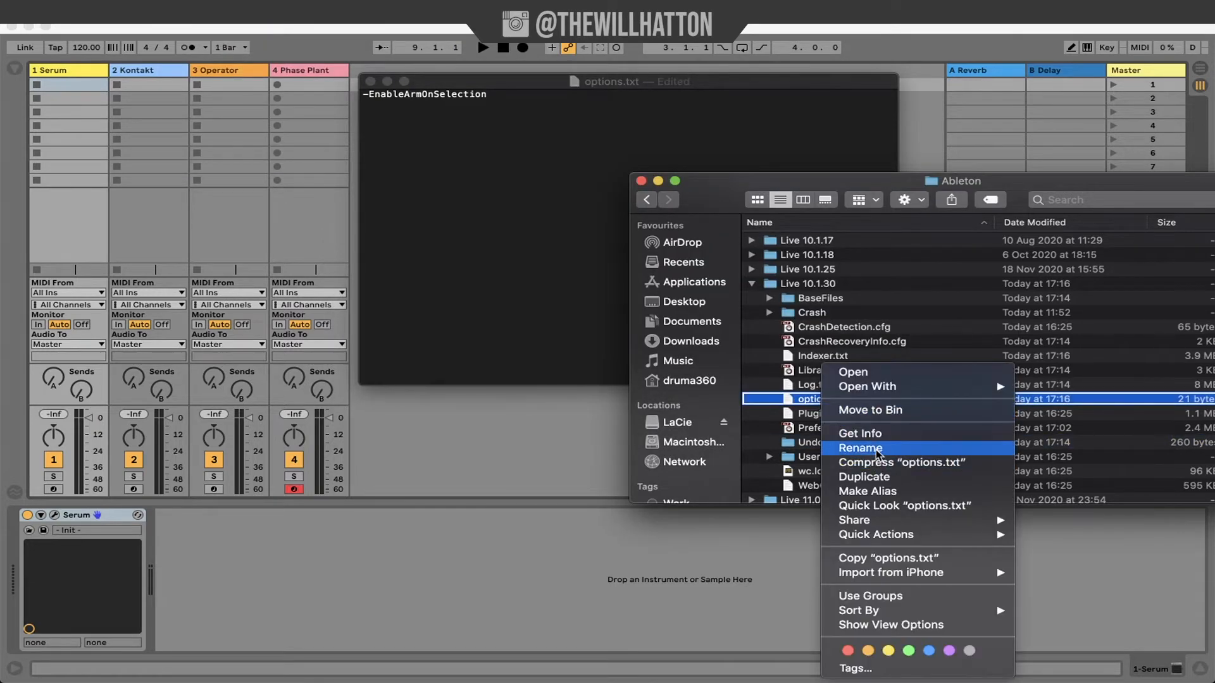
pyautogui.click(860, 448)
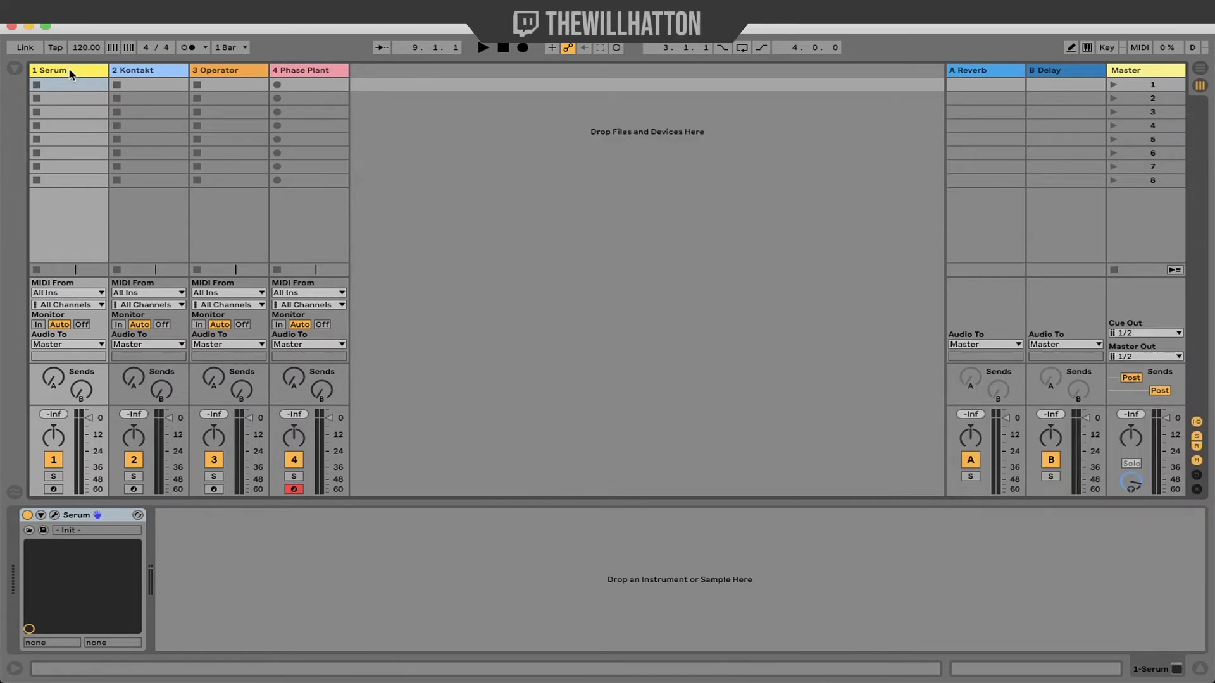
# Confirm Kontakt and Serum arm on selection, add Compressor via 'comp' search, and start its info text
pyautogui.click(147, 69)
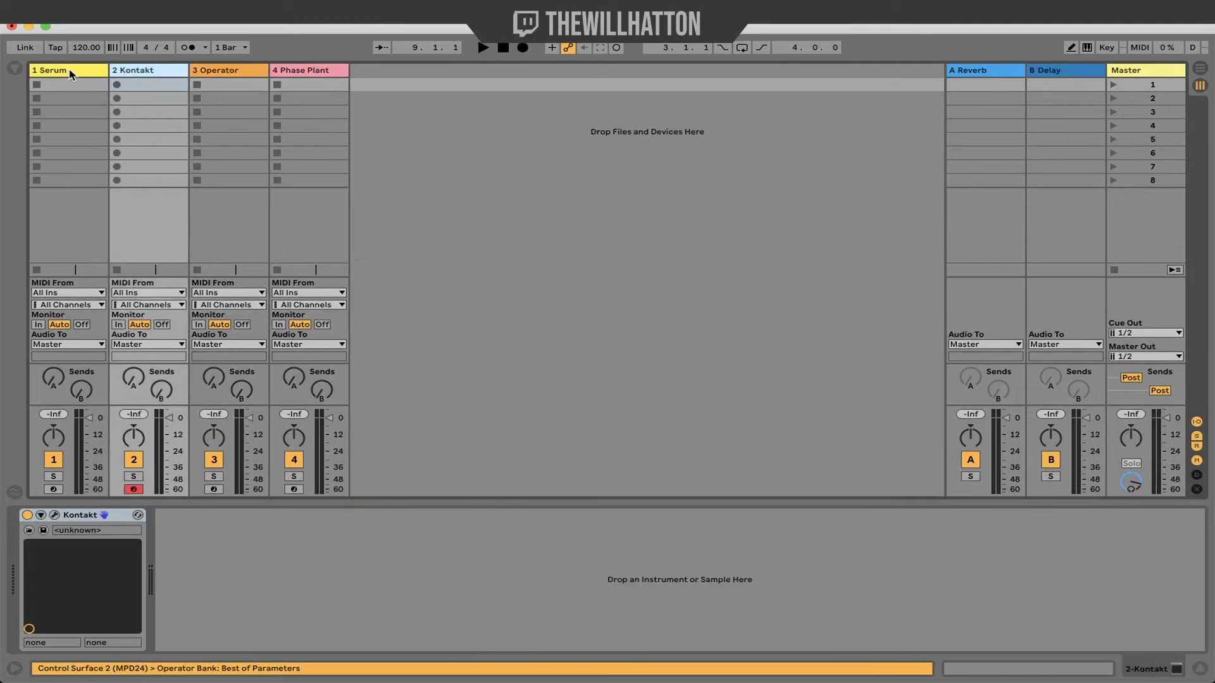
pyautogui.click(50, 70)
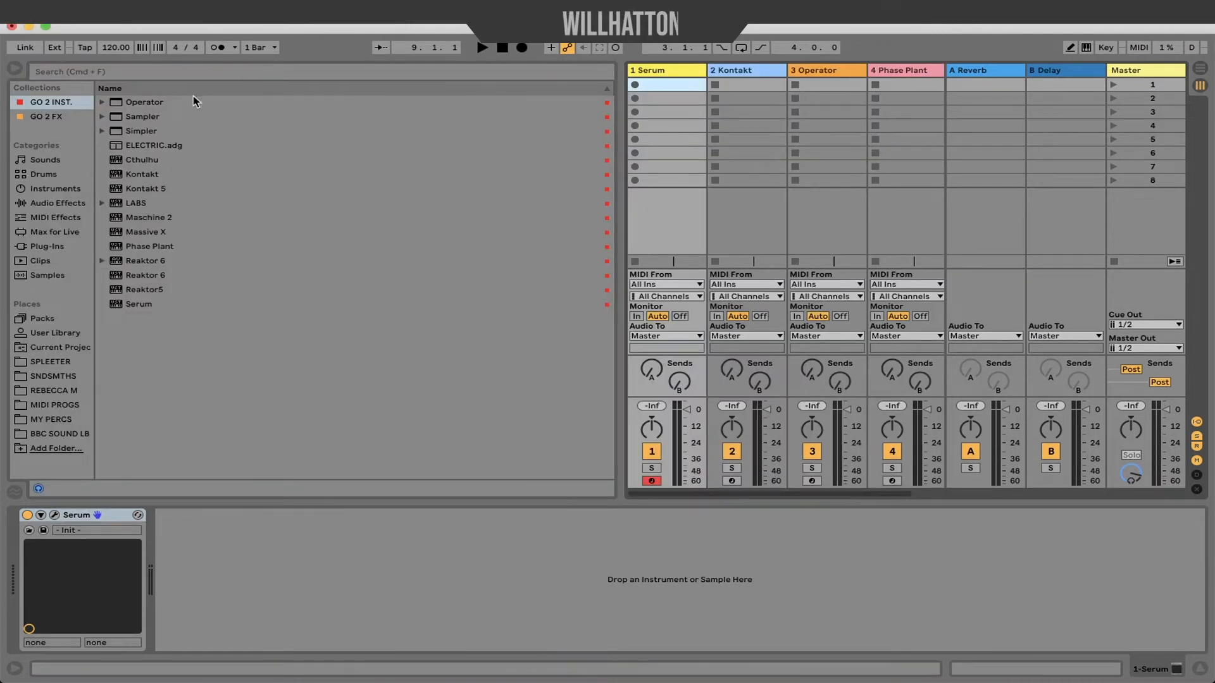
pyautogui.write('c')
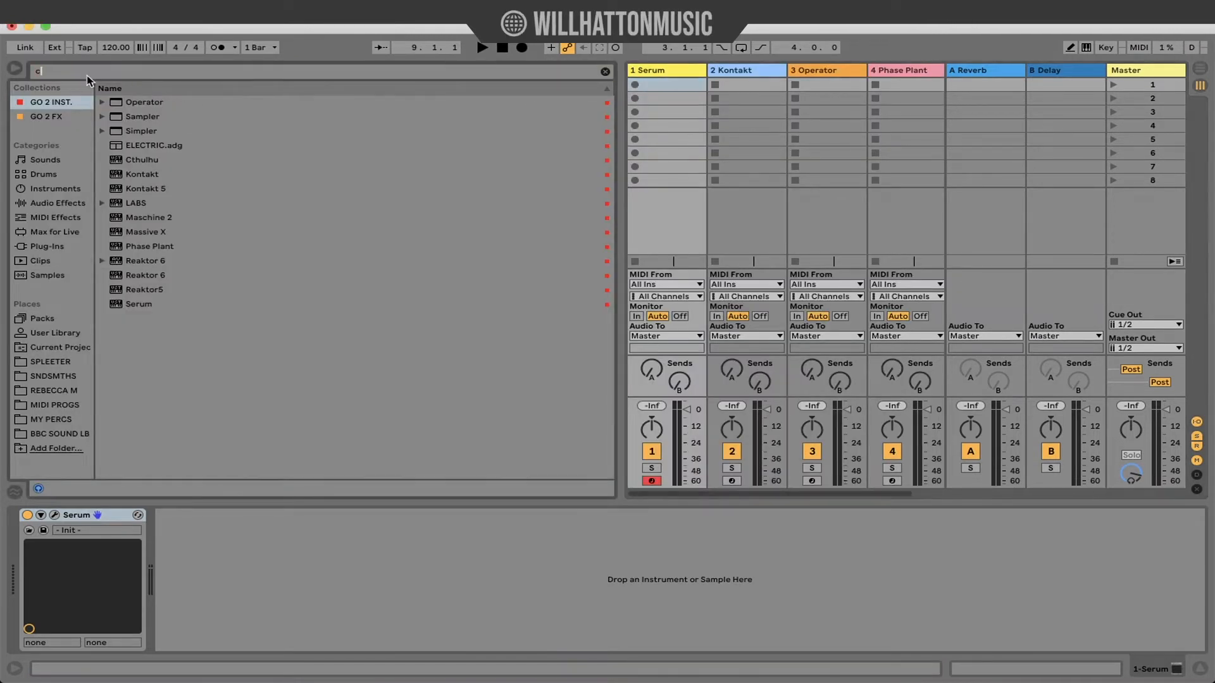
pyautogui.write('omp')
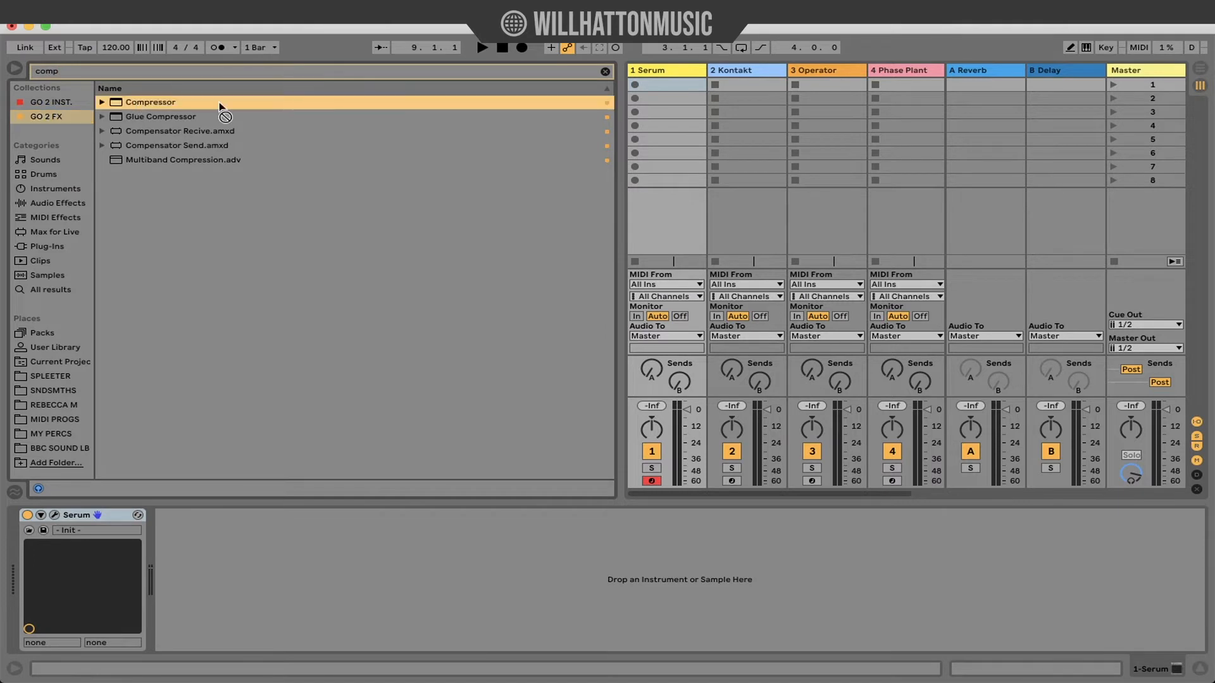
pyautogui.doubleClick(151, 101)
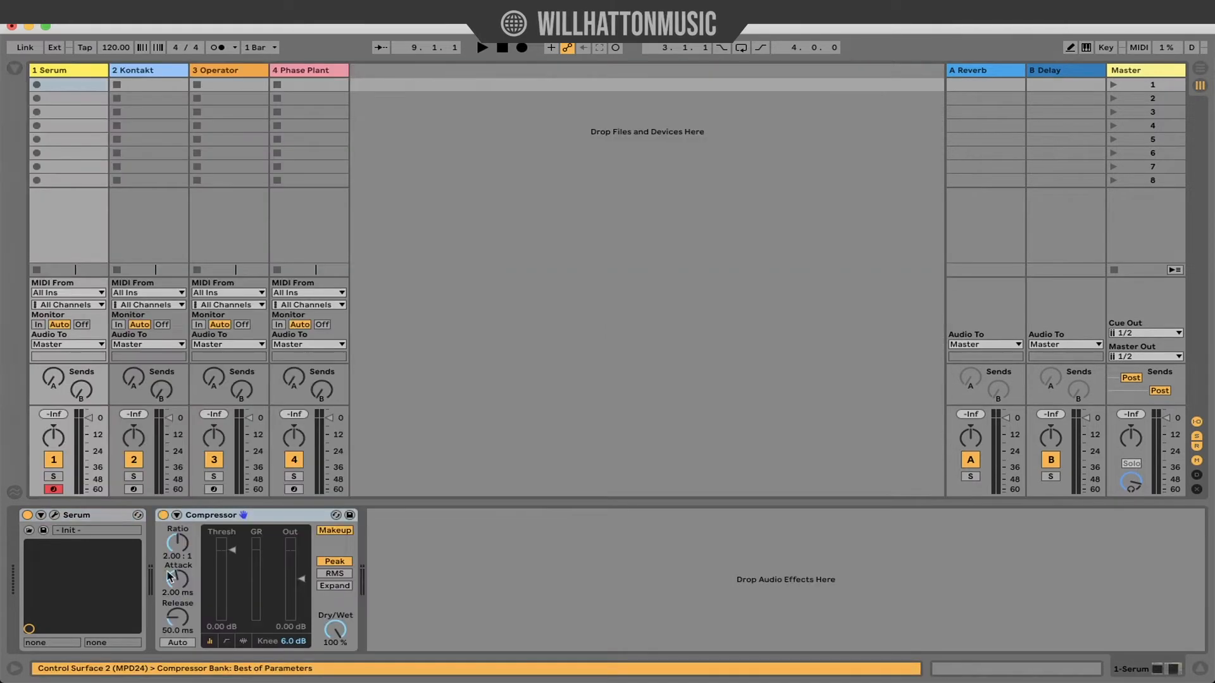
pyautogui.rightClick(211, 514)
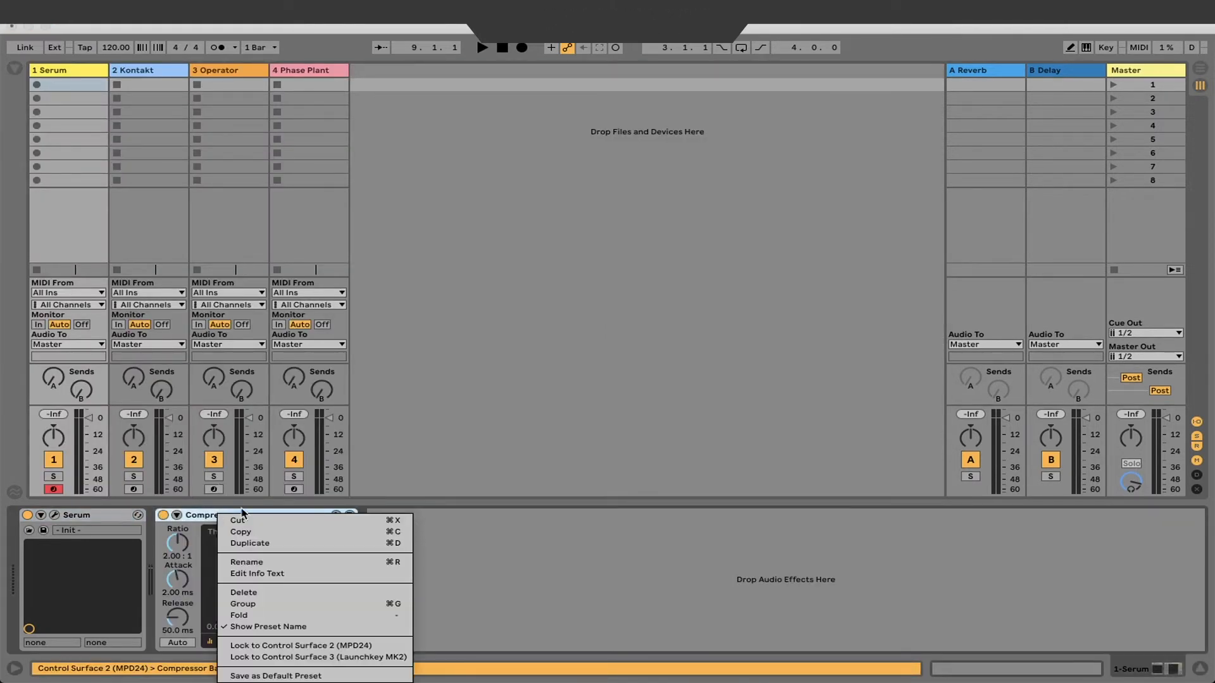
pyautogui.moveTo(261, 573)
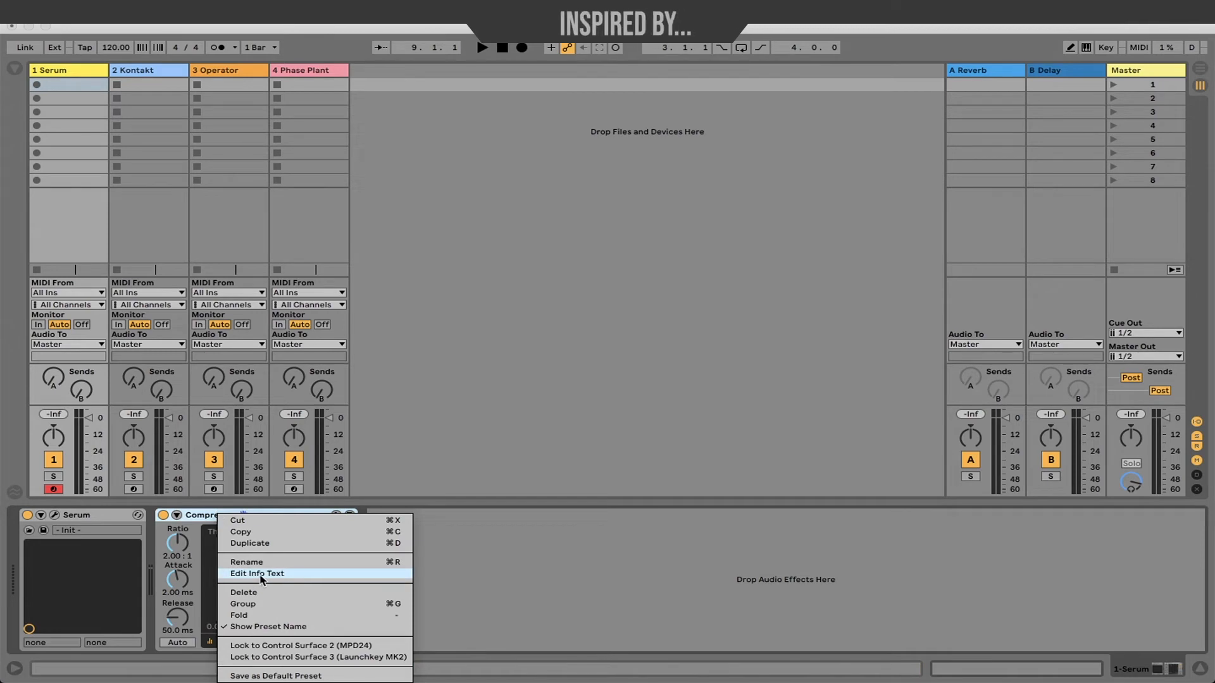
pyautogui.moveTo(293, 579)
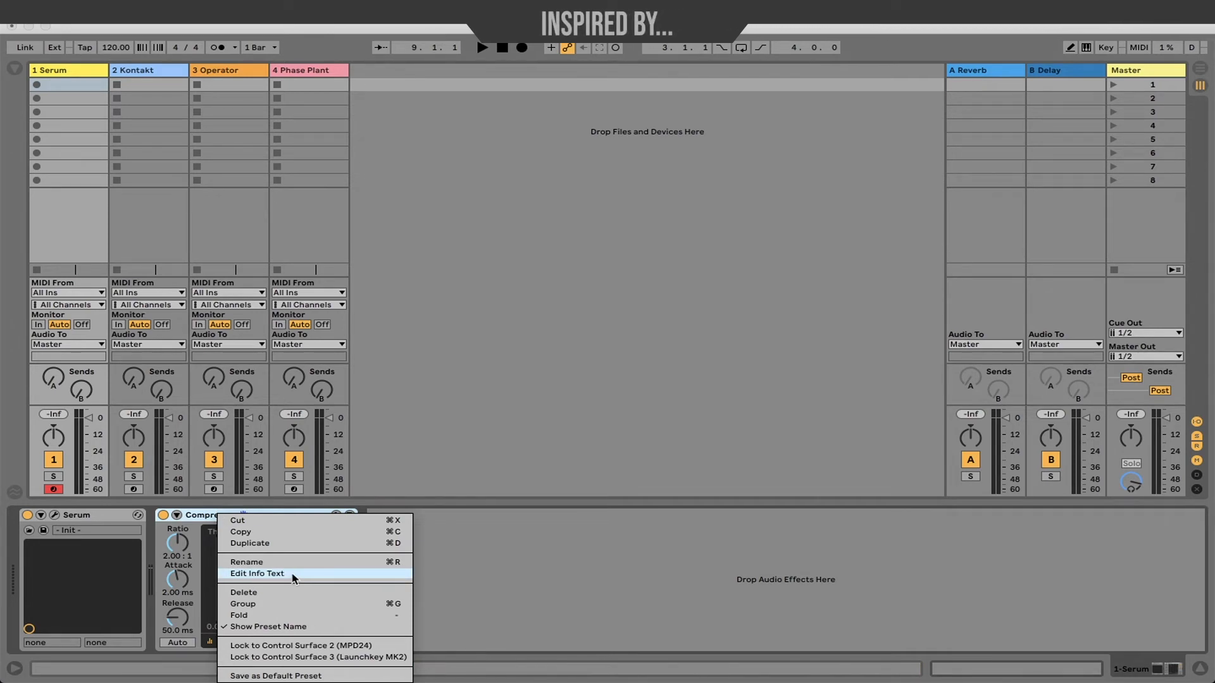
pyautogui.click(256, 573)
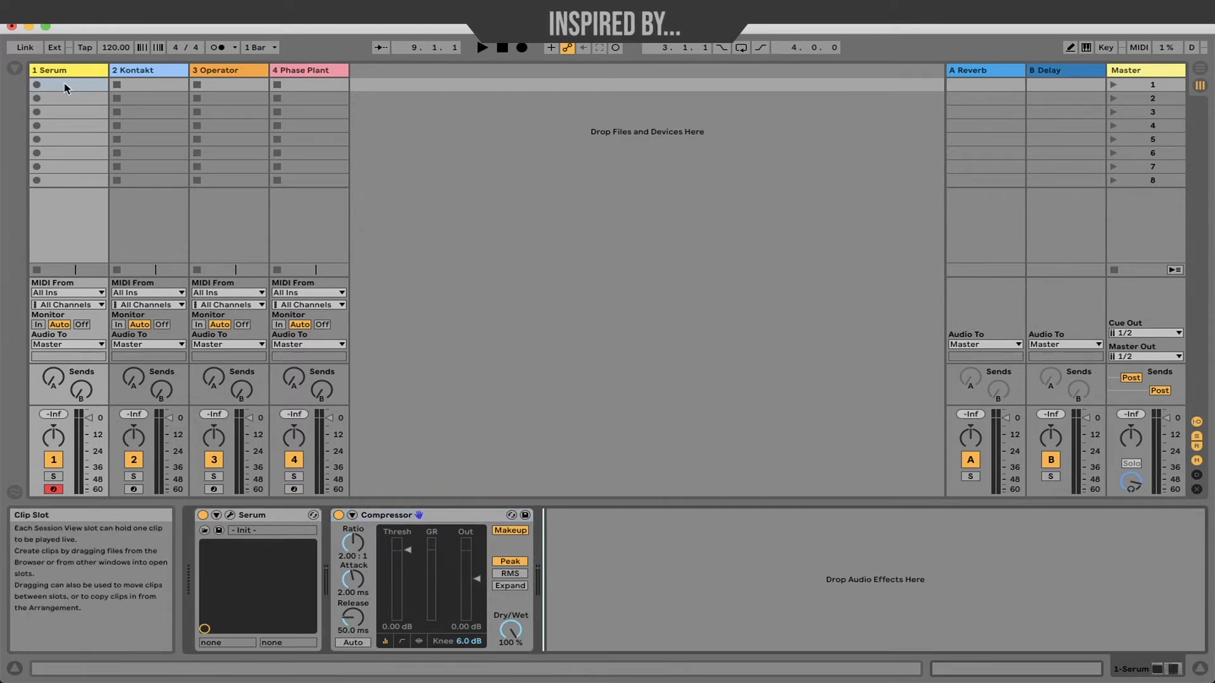
# Create a MIDI clip in a Serum clip slot and give it the info text 'EQ'
pyautogui.doubleClick(68, 85)
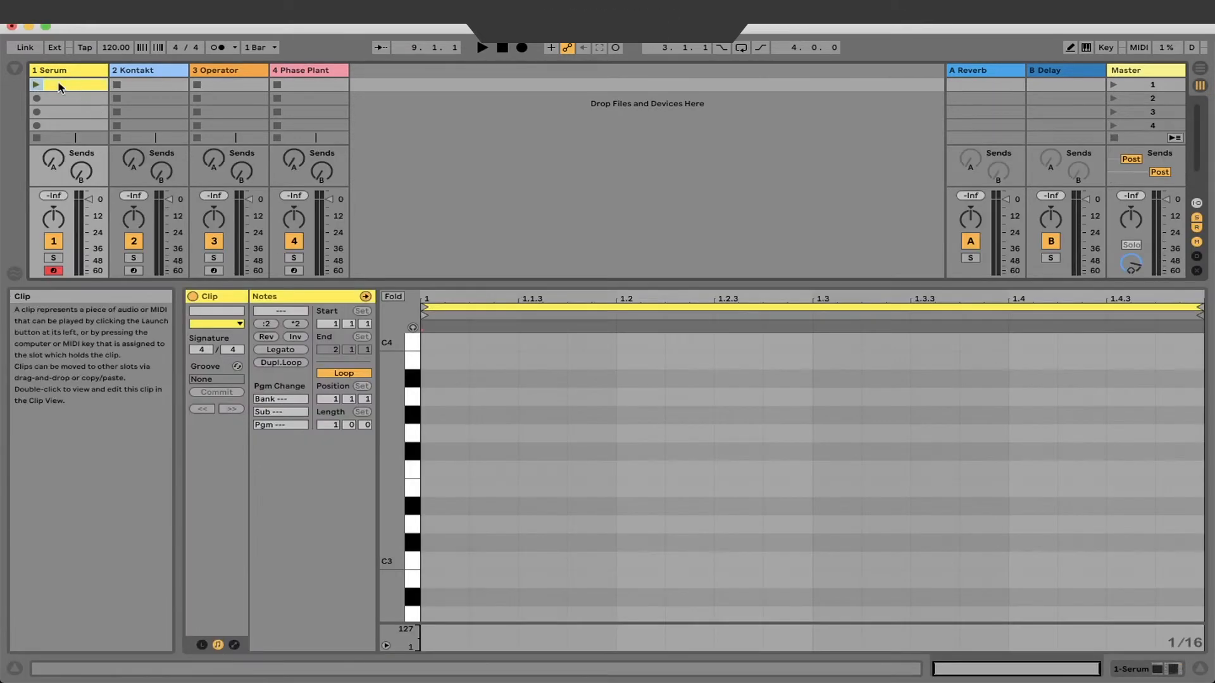
pyautogui.rightClick(66, 83)
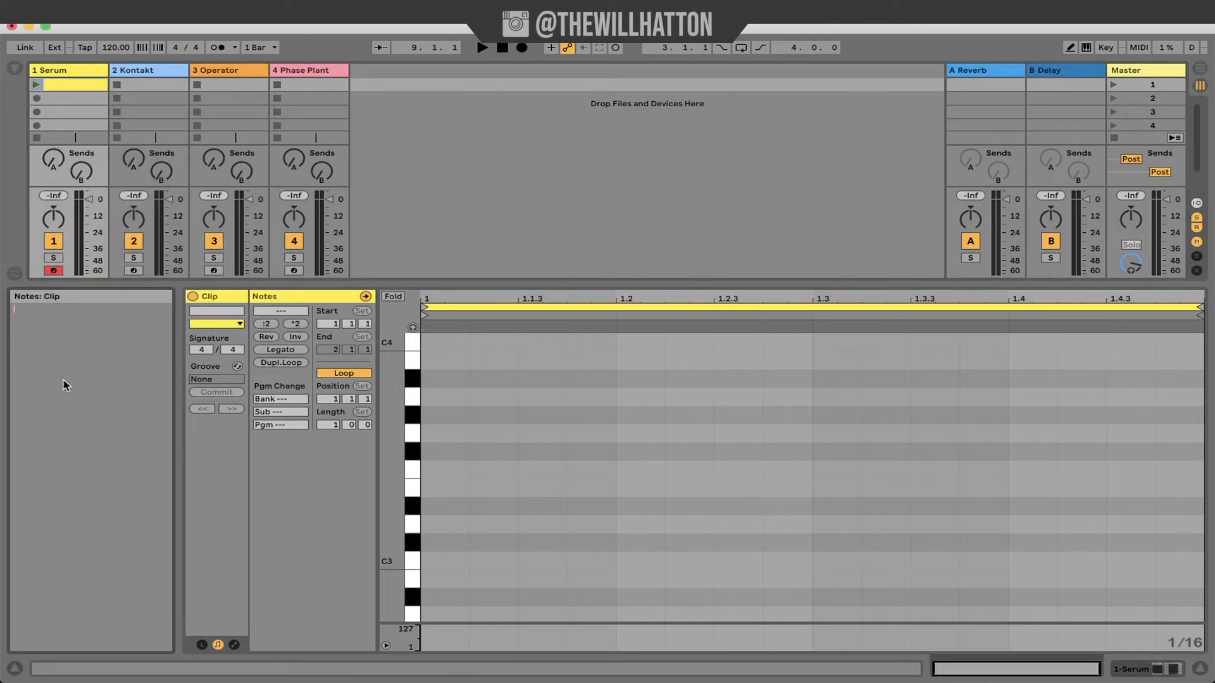
pyautogui.write('EQ')
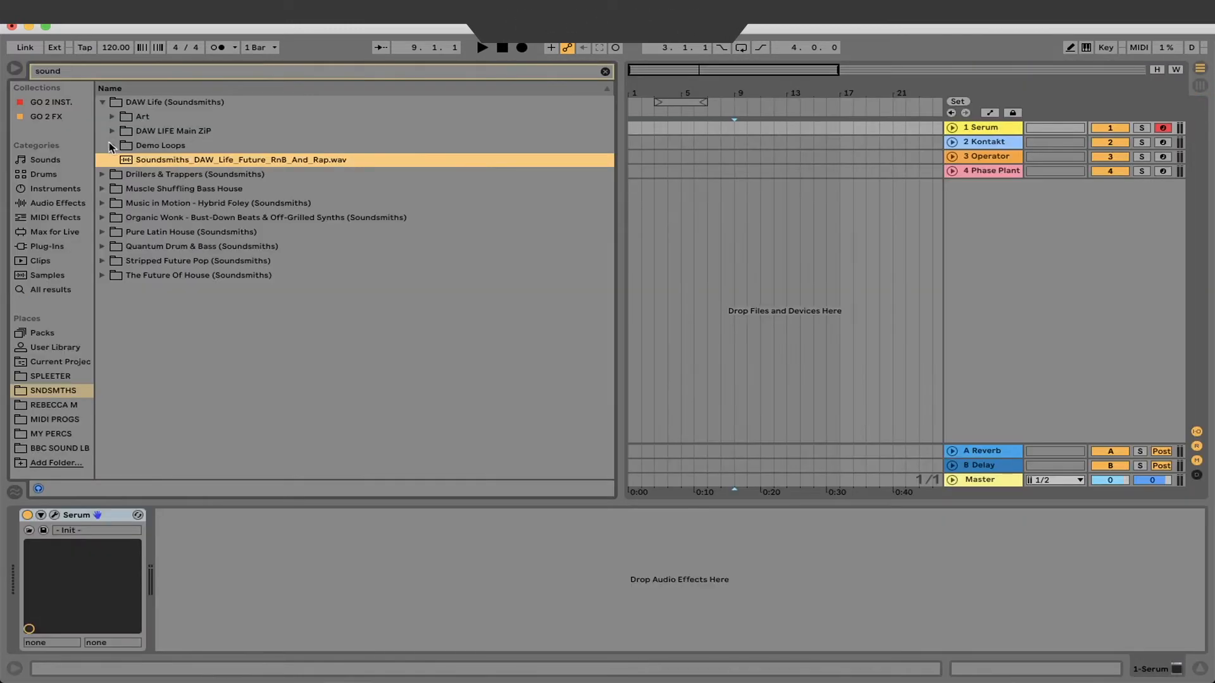
# Load the 140bpm drum loop from Demo Loops and fit the clip to four bars
pyautogui.click(111, 145)
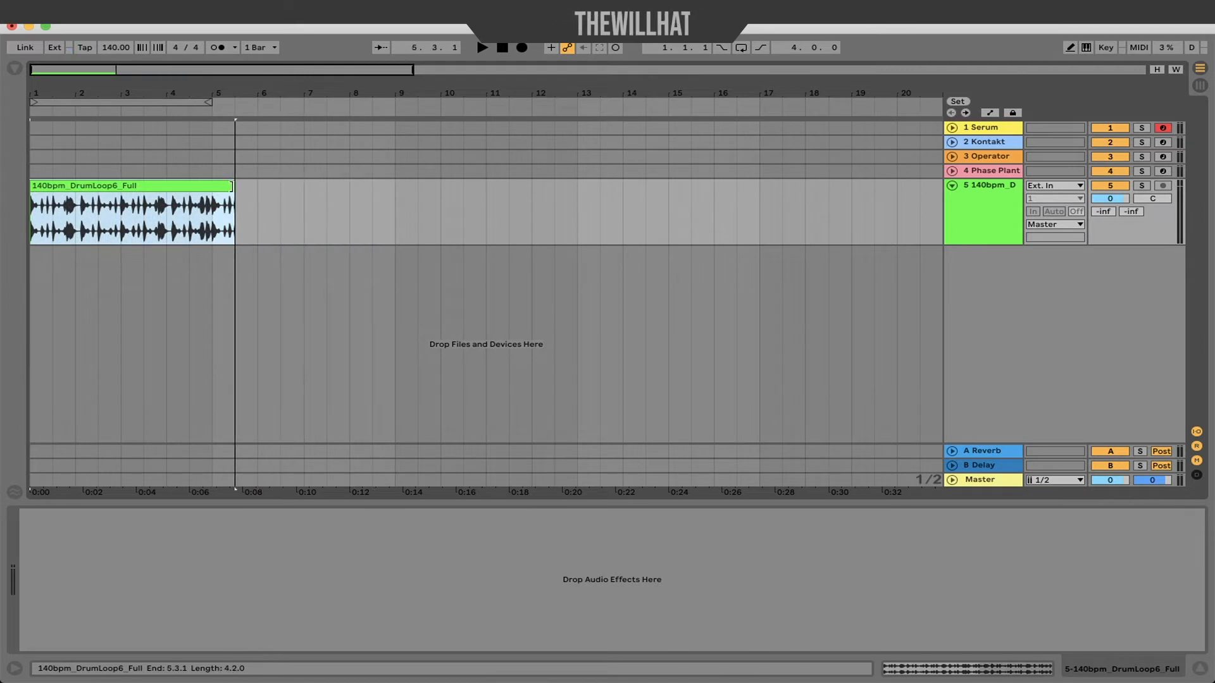
pyautogui.click(125, 214)
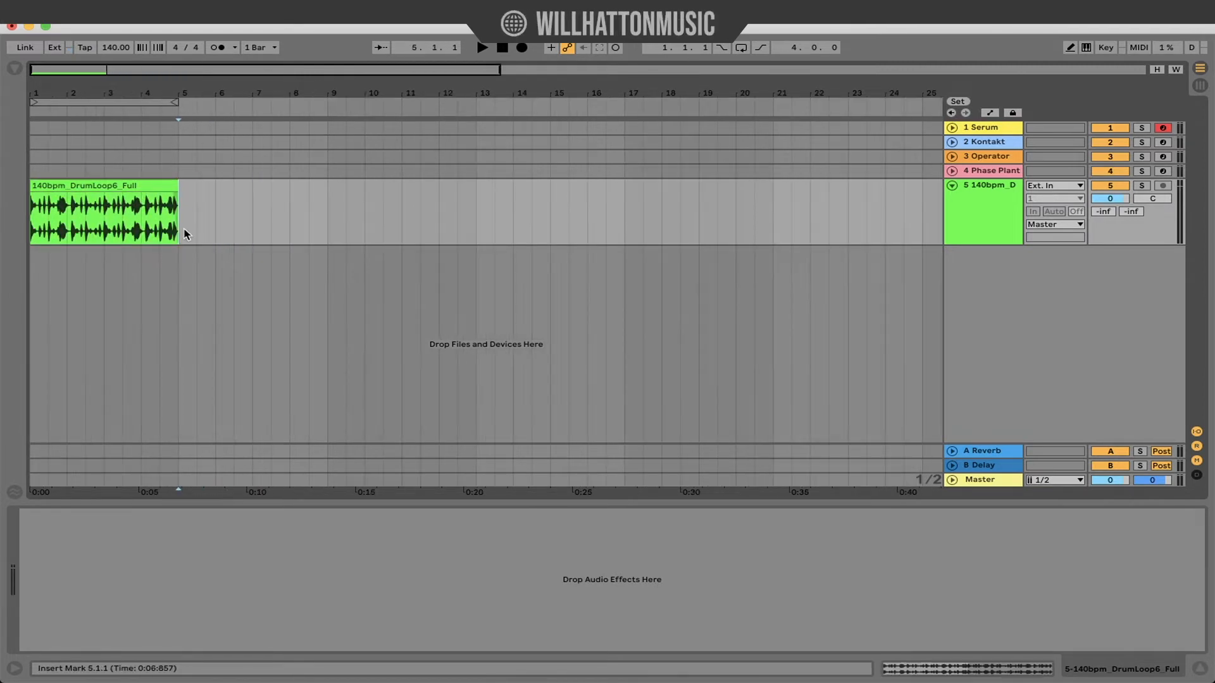
pyautogui.moveTo(103, 217); pyautogui.dragTo(176, 217)
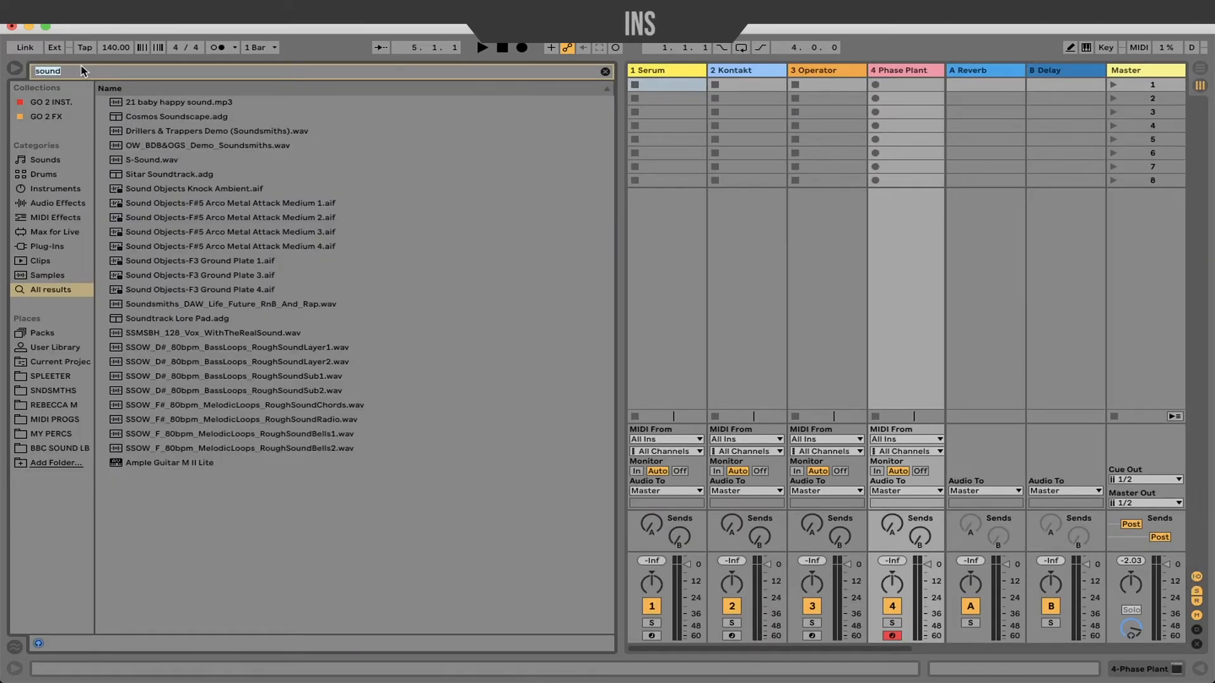
# Search 'eq' and save EQ Eight as the default preset, overwriting the existing default
pyautogui.click(606, 71)
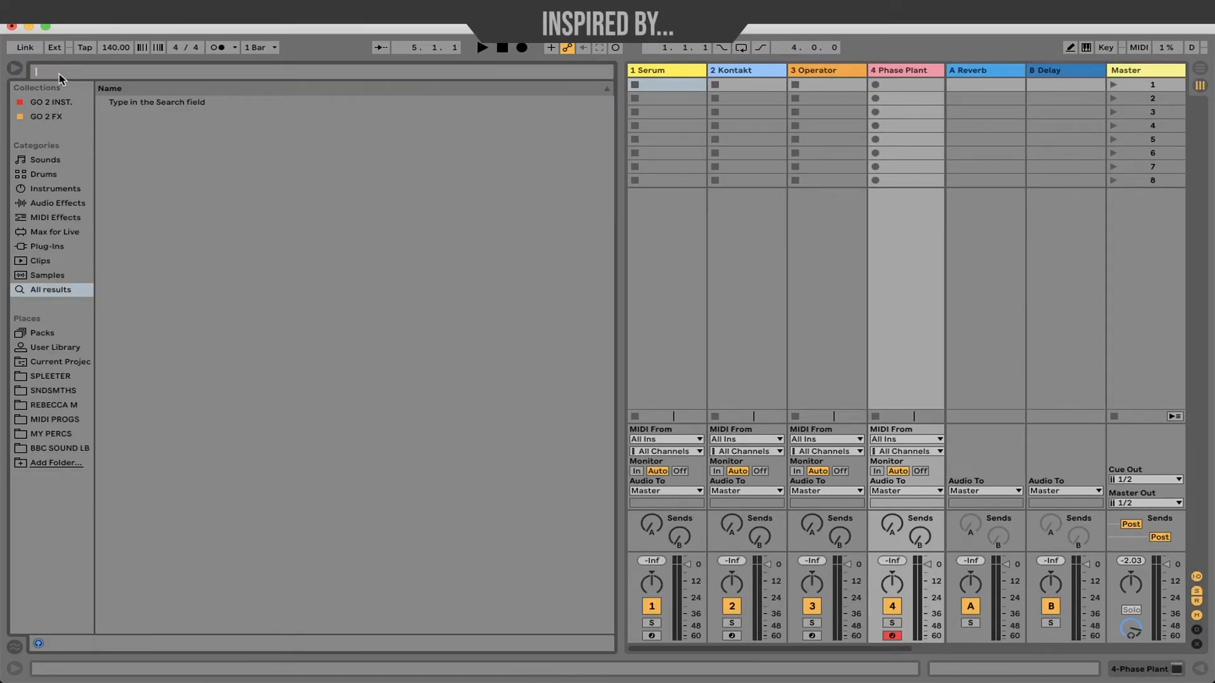
pyautogui.write('eq')
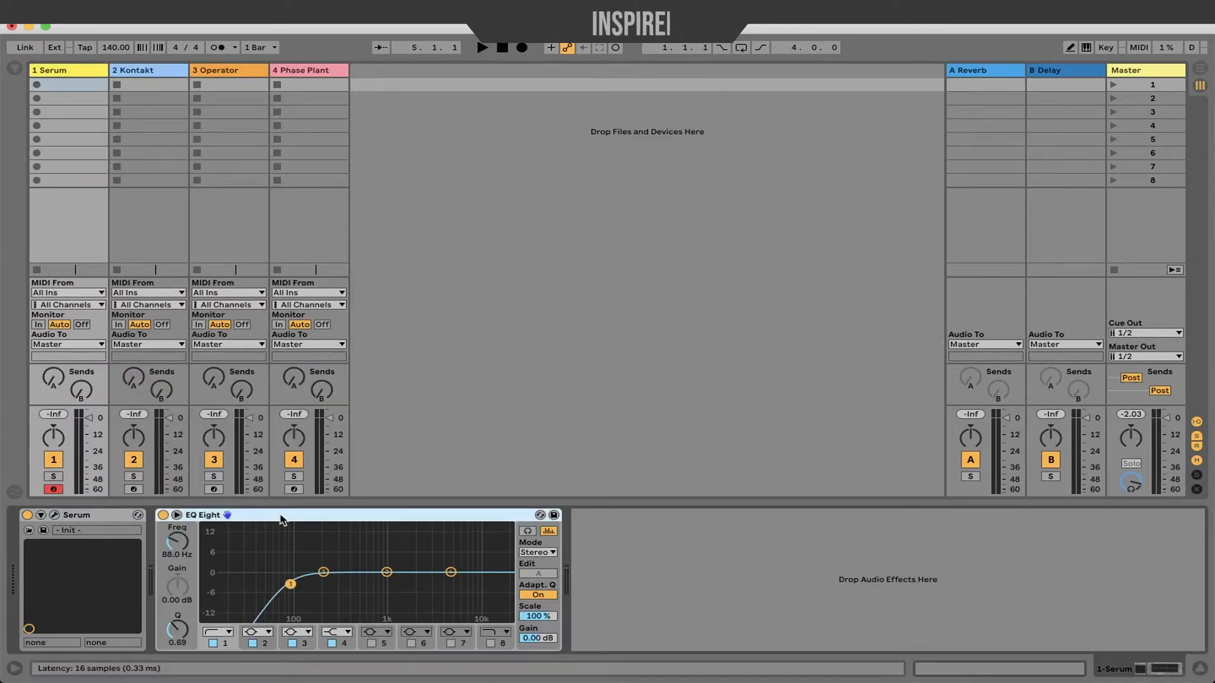
pyautogui.rightClick(204, 514)
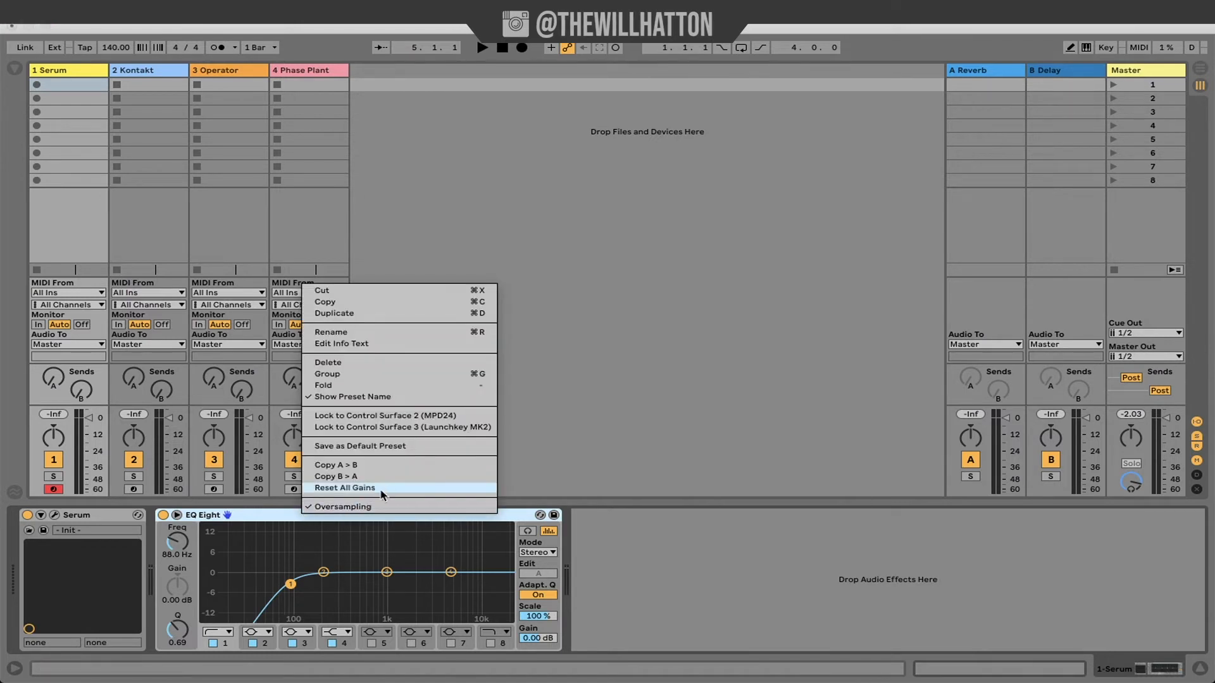
pyautogui.click(360, 445)
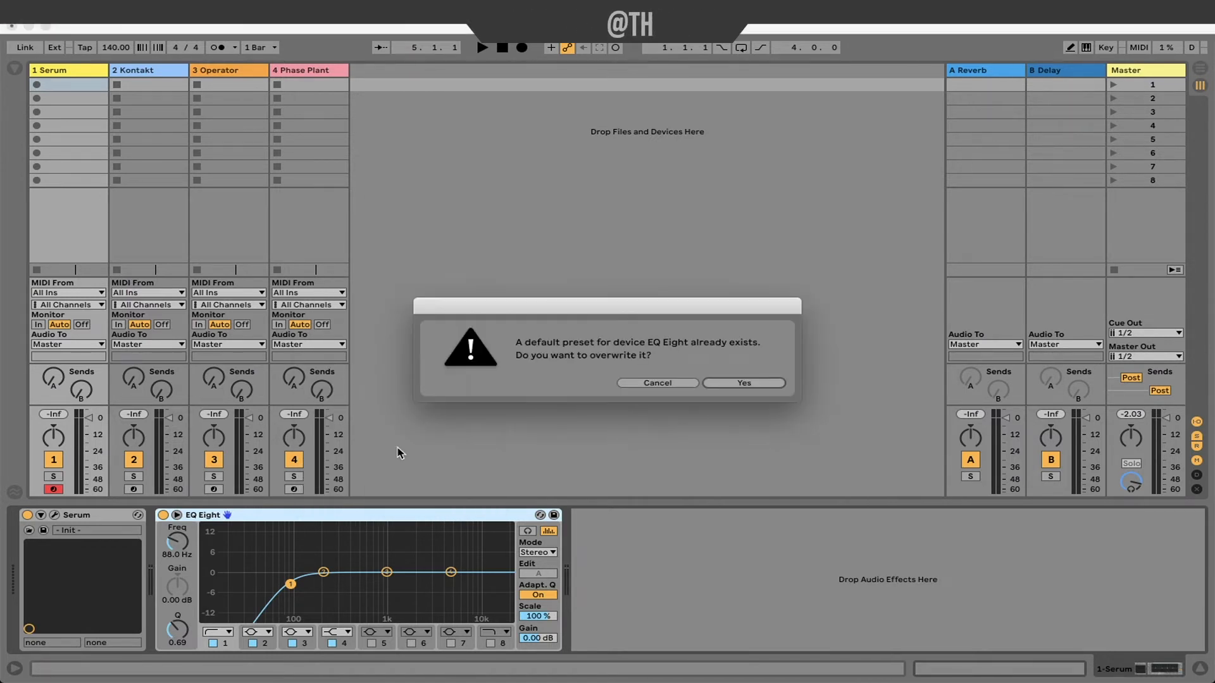
pyautogui.click(656, 383)
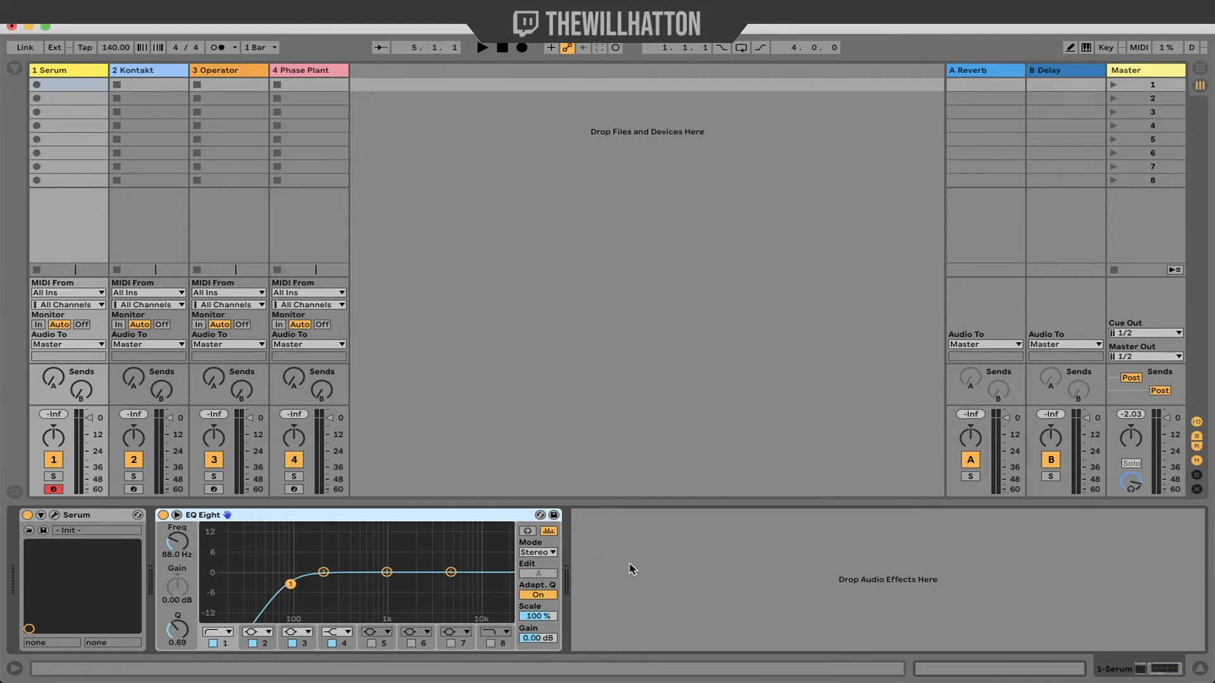
# Search 'eq' and 'glue', load the GO TO FX RACK, and unfold its EQ Eight
pyautogui.write('eq')
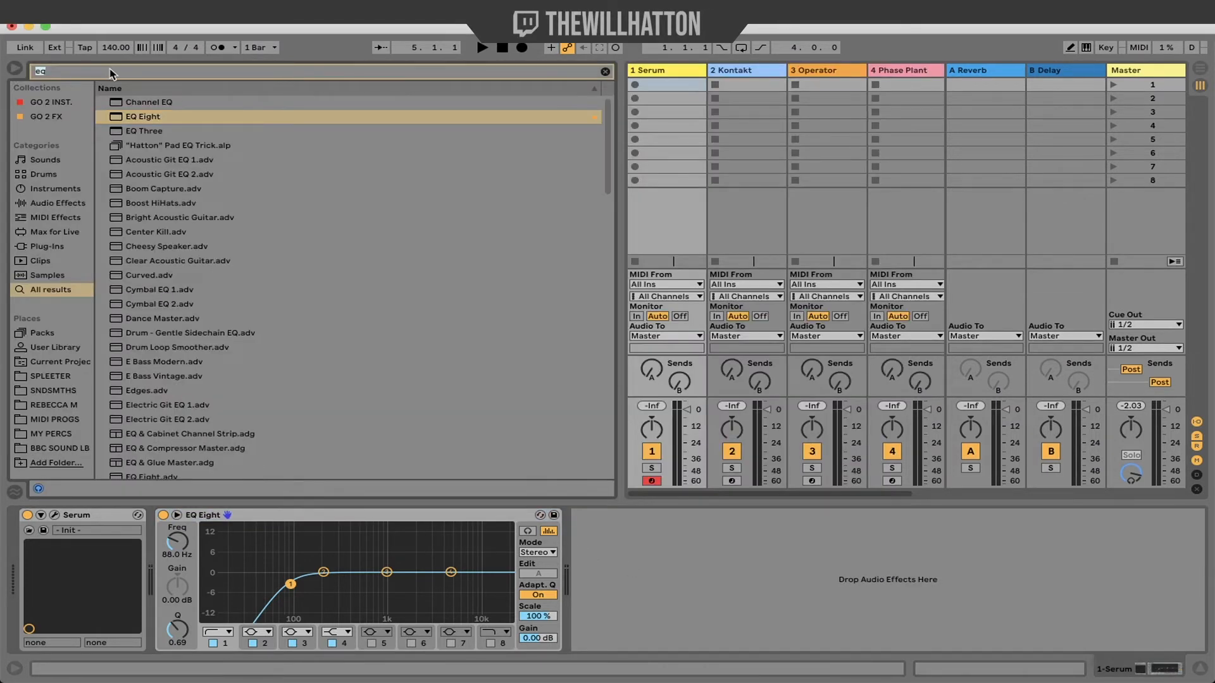
pyautogui.write('glue')
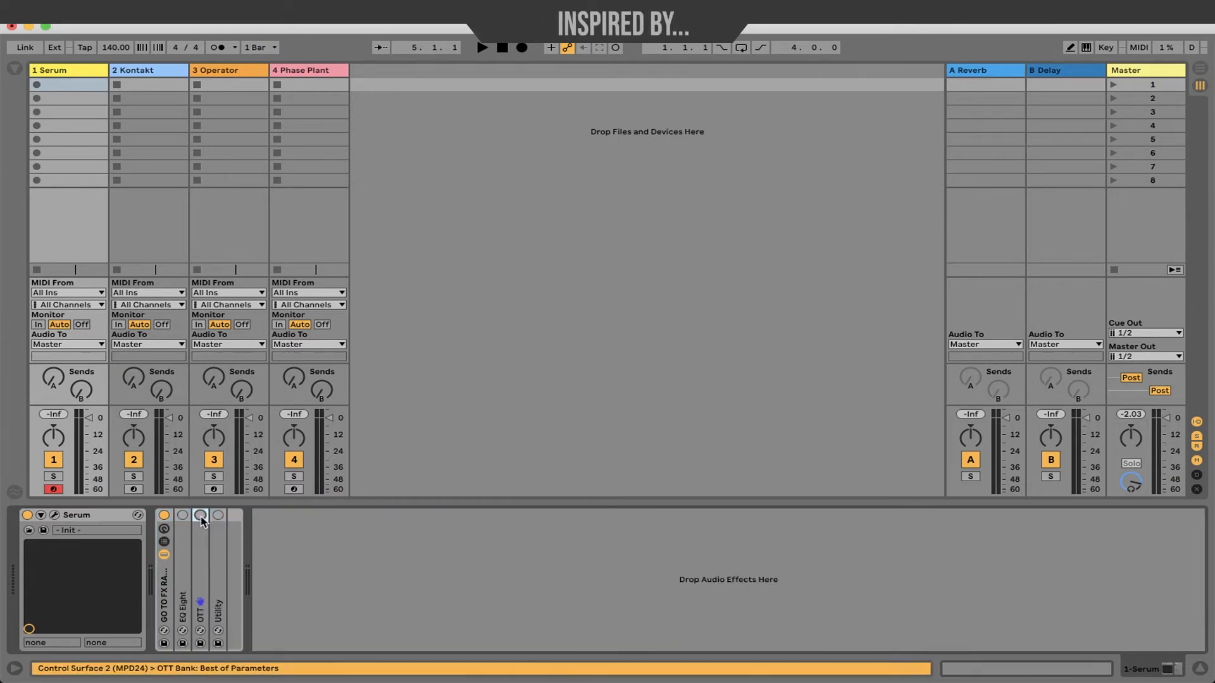
pyautogui.click(218, 514)
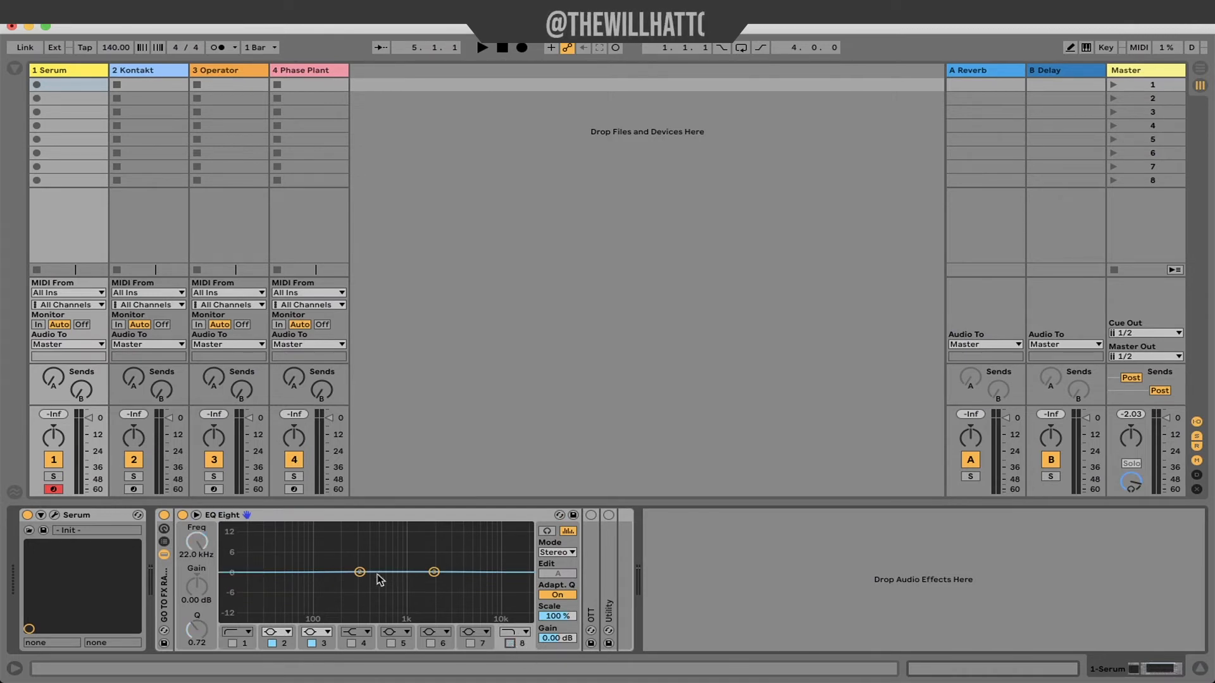
pyautogui.moveTo(359, 572); pyautogui.dragTo(359, 575)
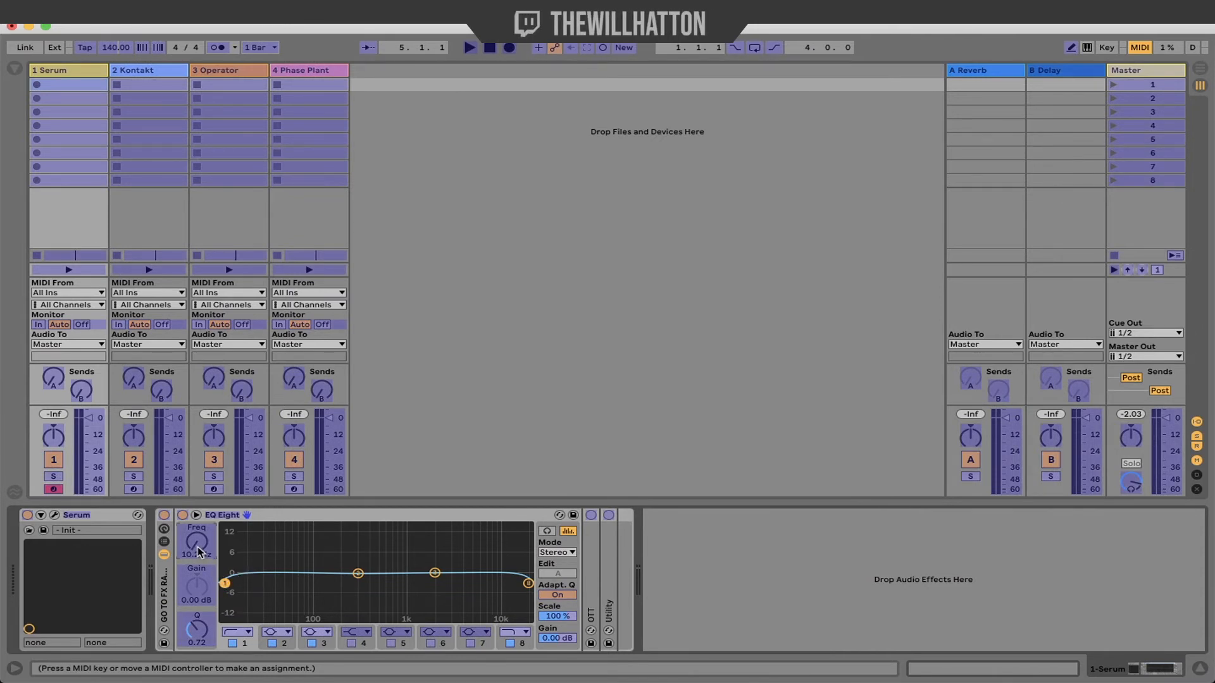
# Exit MIDI Map mode and drag EQ Eight's band 1 to set the low cut
pyautogui.click(197, 539)
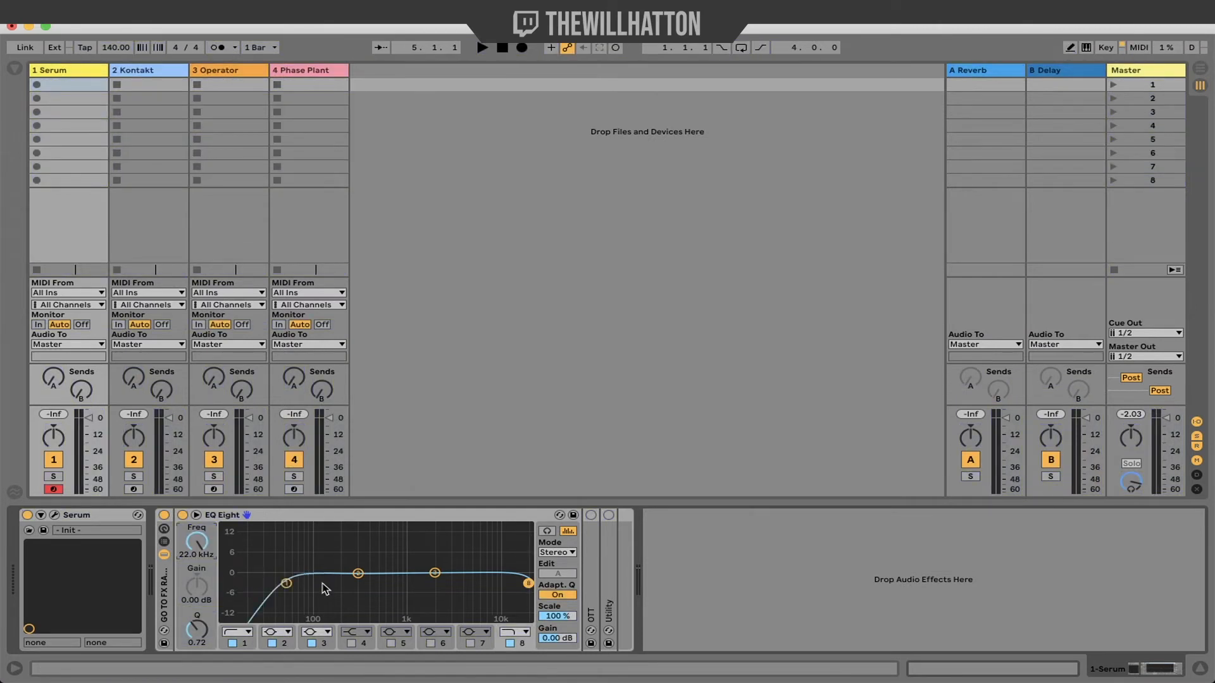
pyautogui.moveTo(286, 583); pyautogui.dragTo(382, 583)
pyautogui.write('fab')
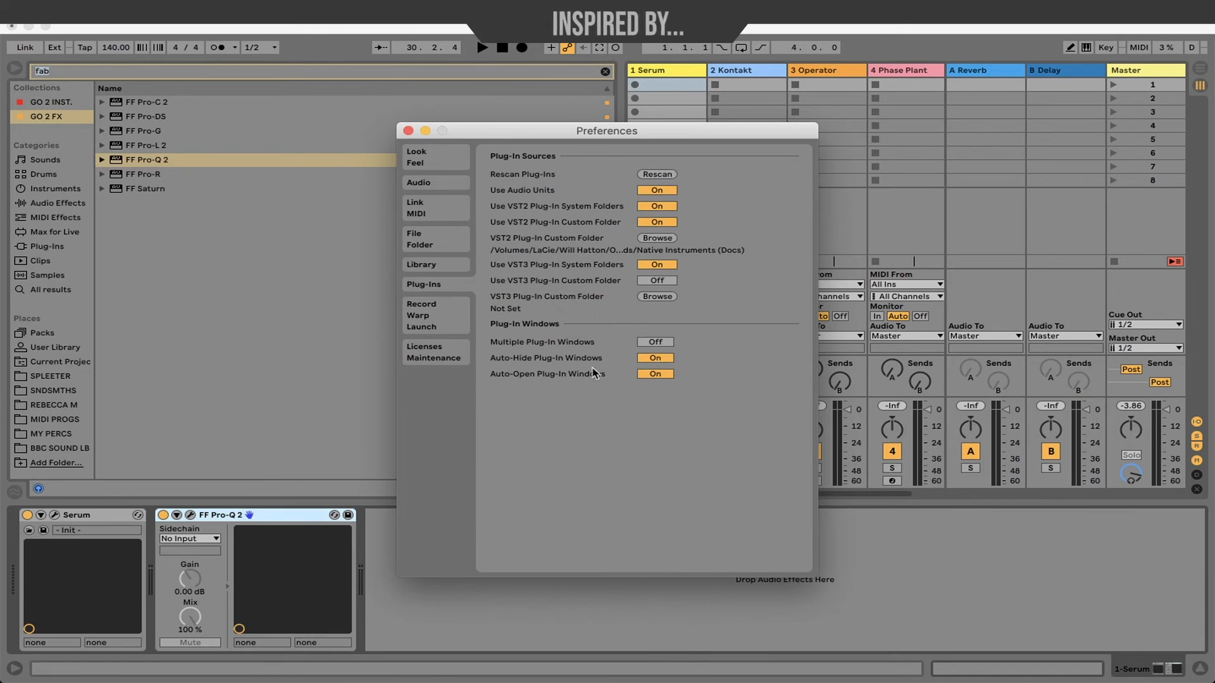
# In Plug-In preferences, turn Auto-Hide off and enable Multiple Plug-In Windows
pyautogui.click(655, 357)
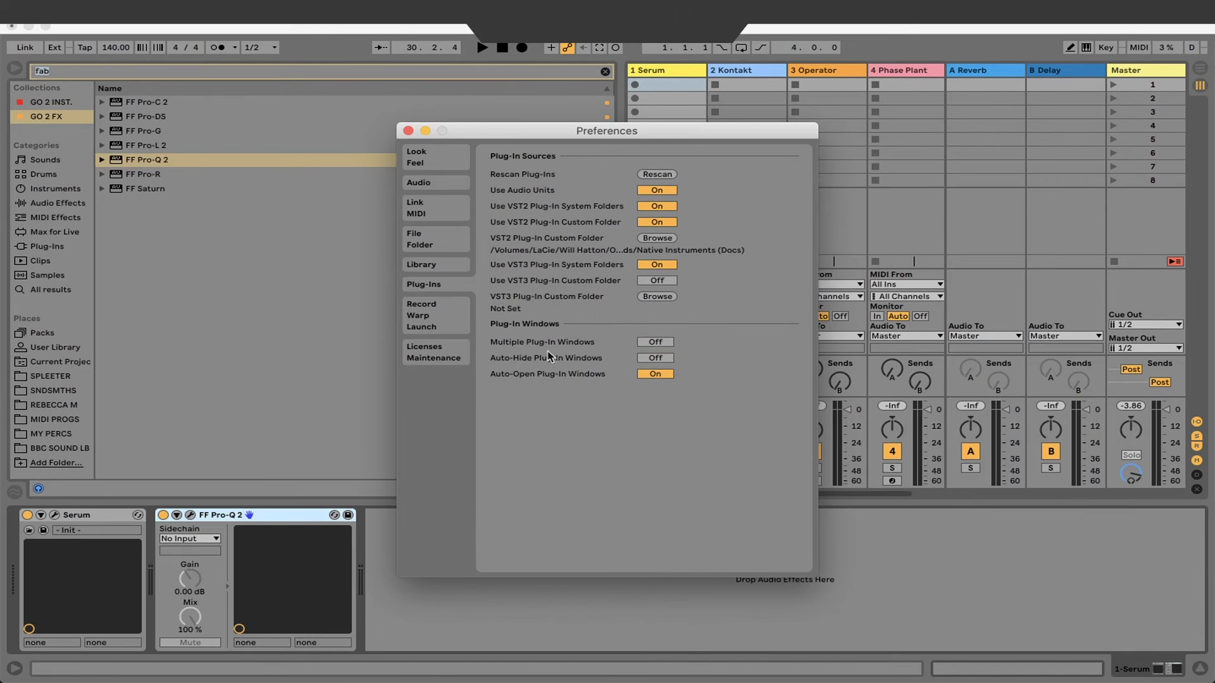
pyautogui.click(655, 342)
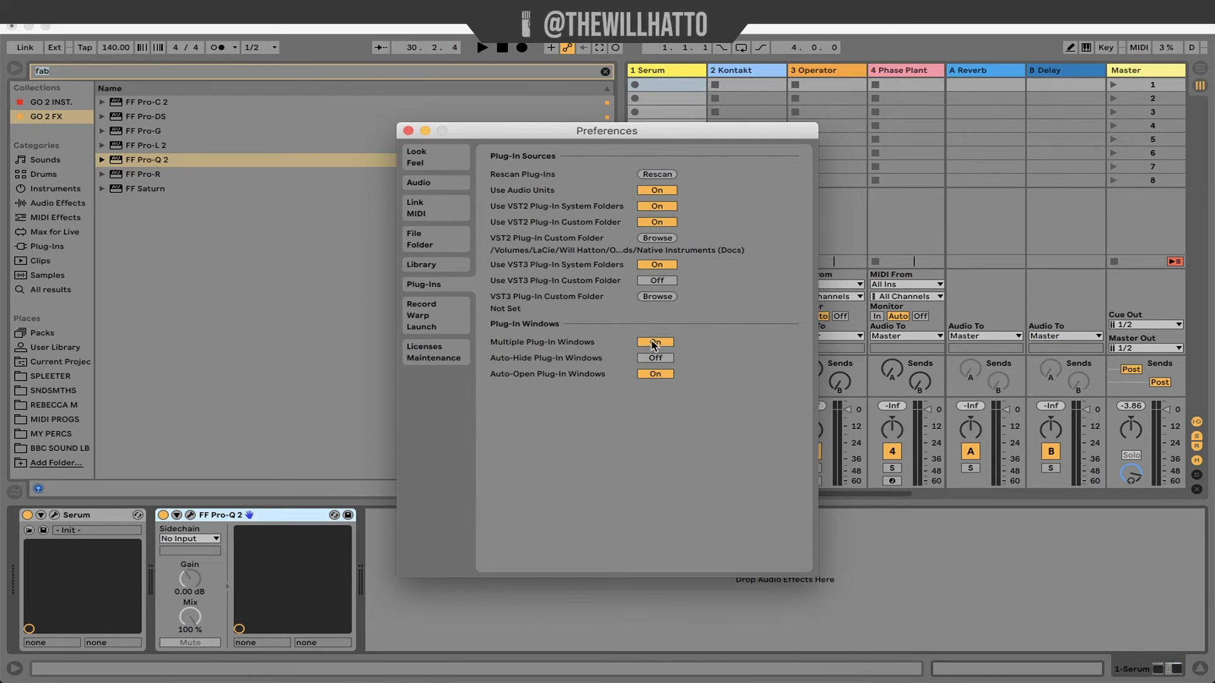
pyautogui.click(407, 131)
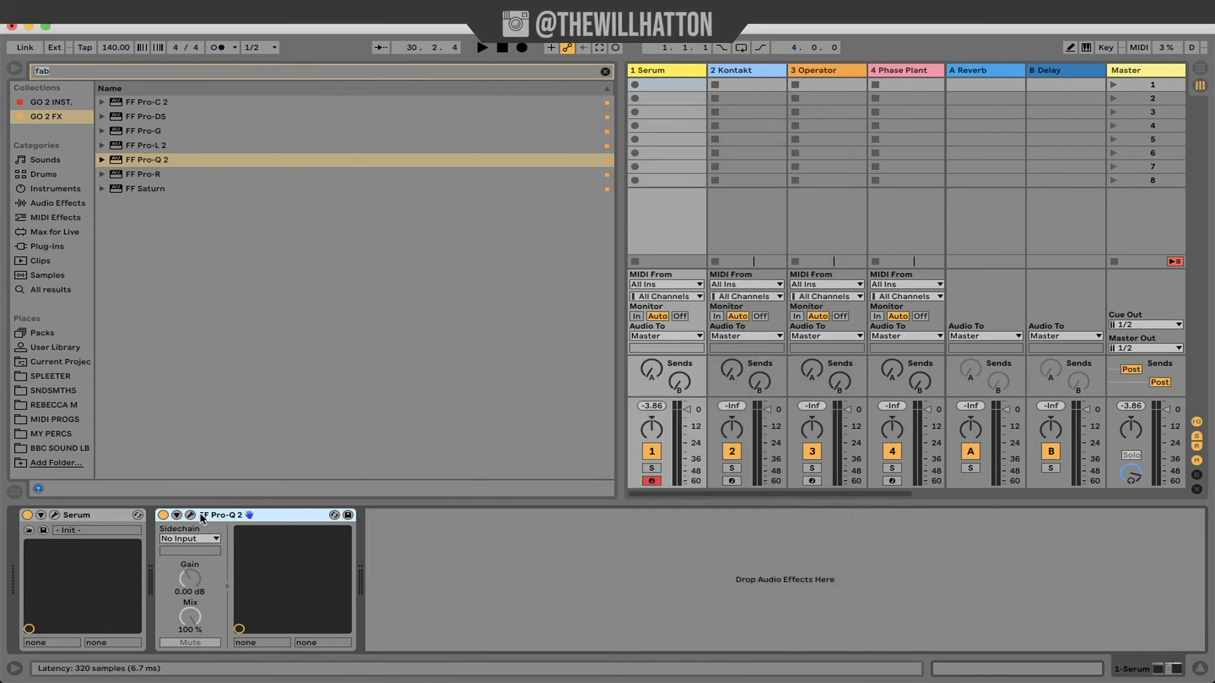
# Open the Pro-Q 2 window, then select the Kontakt track
pyautogui.click(191, 515)
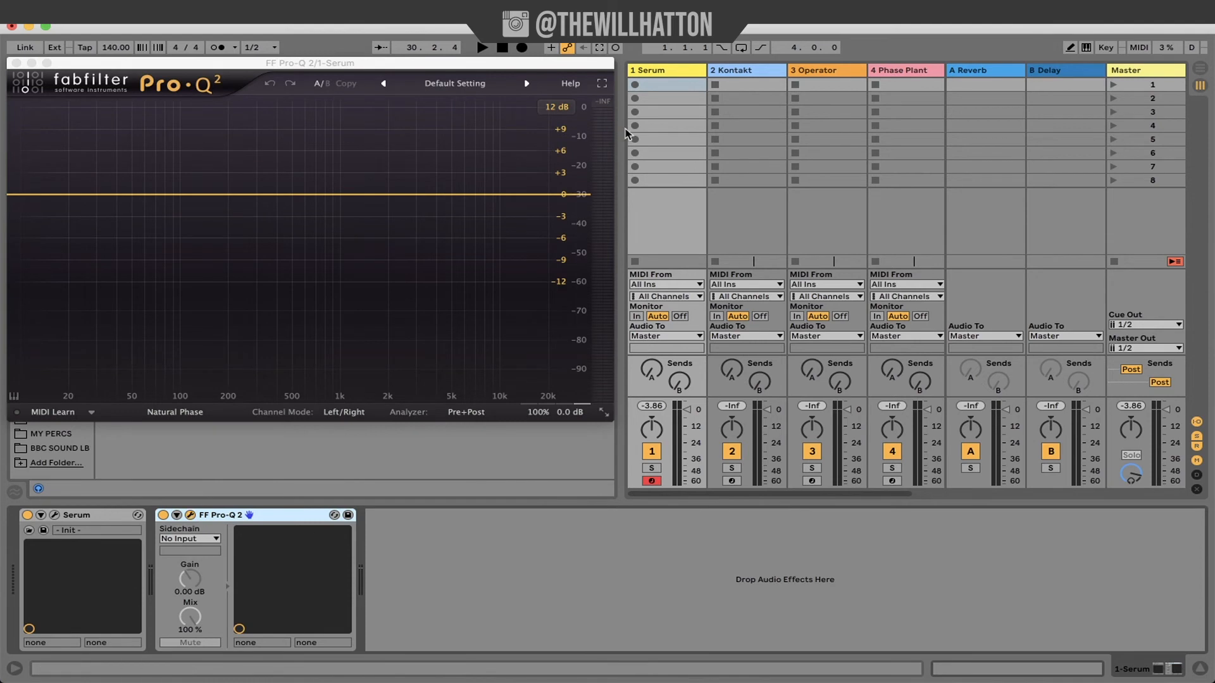
pyautogui.click(744, 69)
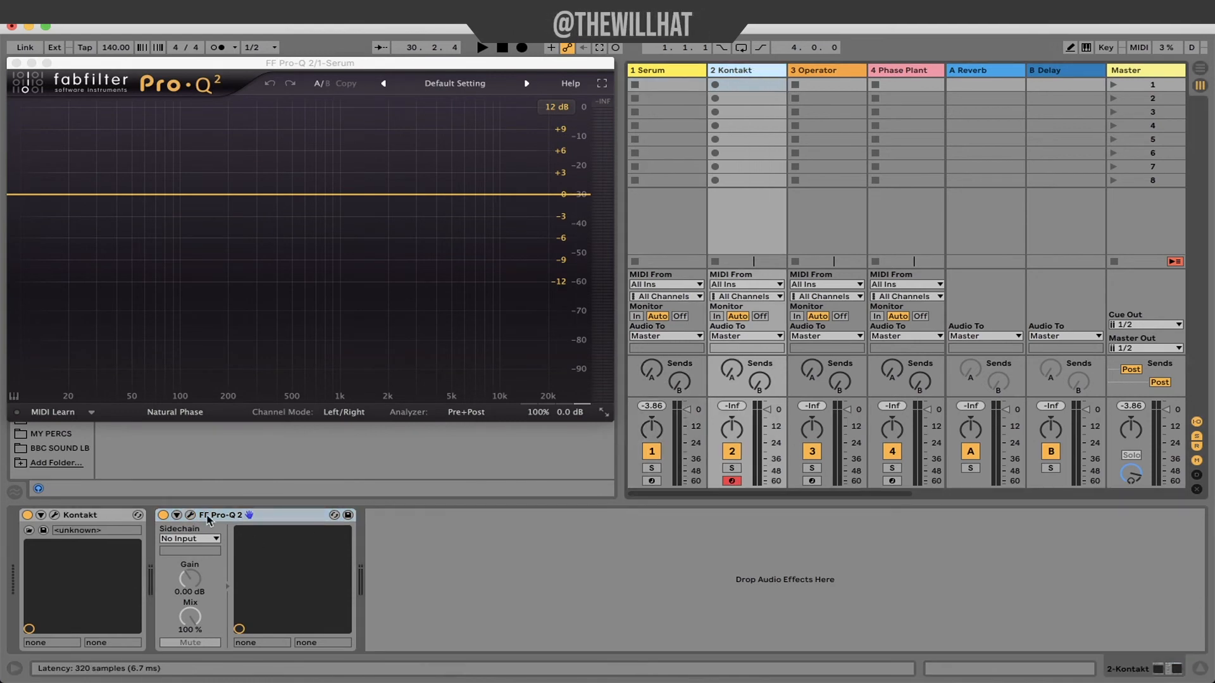
pyautogui.click(197, 514)
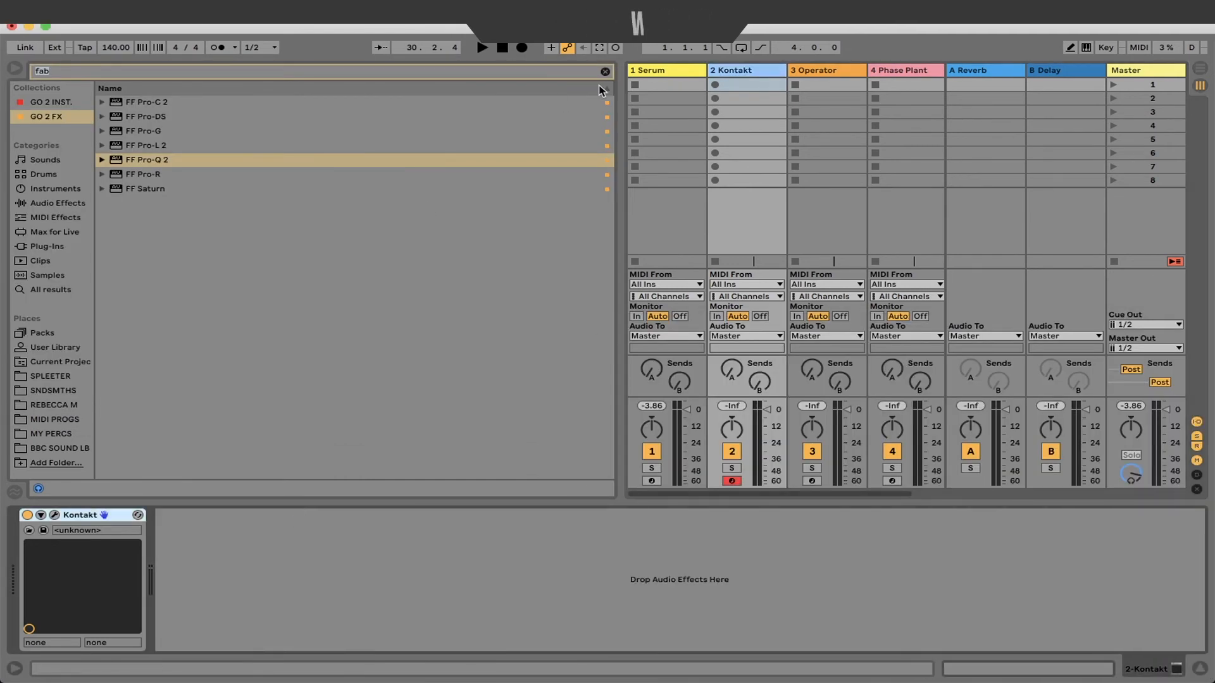
# Clear the search, view GO 2 INST and GO 2 FX collections, then Audio Effects
pyautogui.click(606, 71)
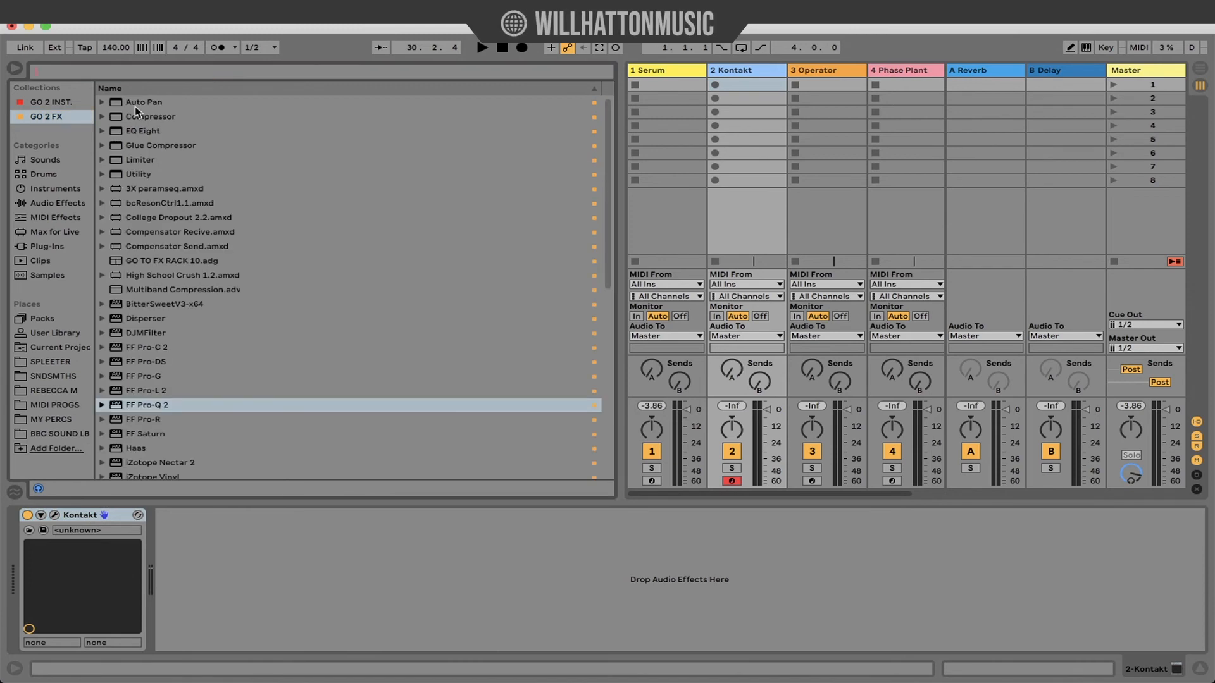
pyautogui.click(51, 101)
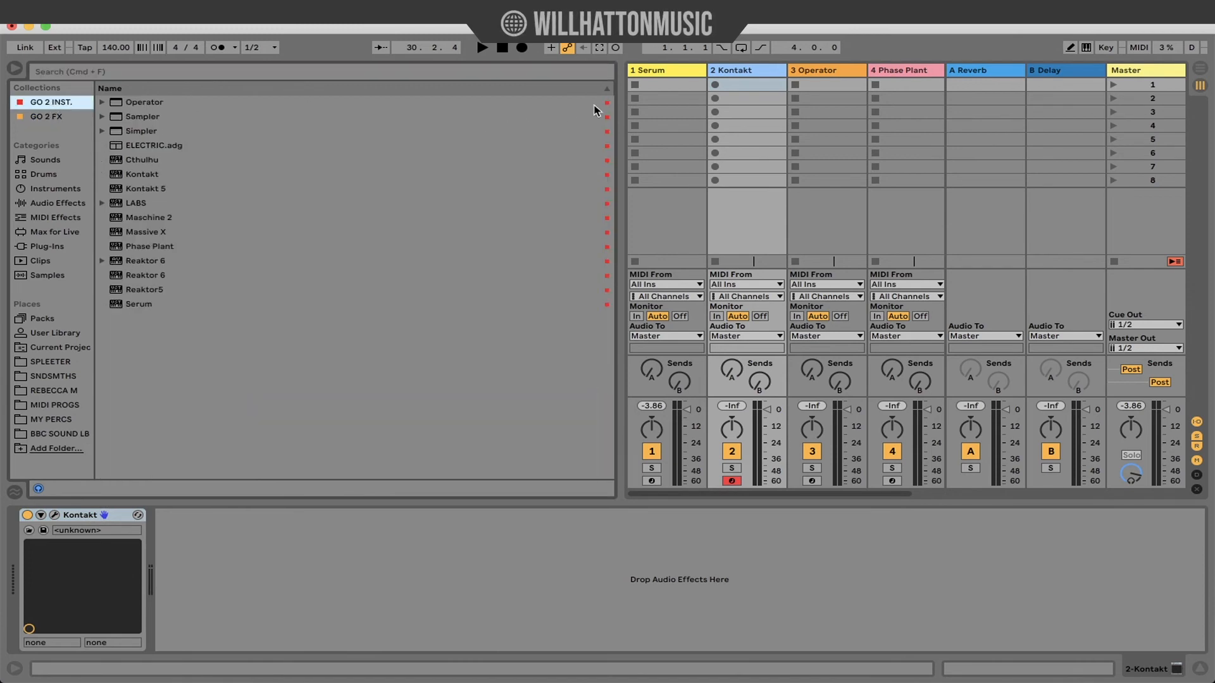
pyautogui.click(45, 116)
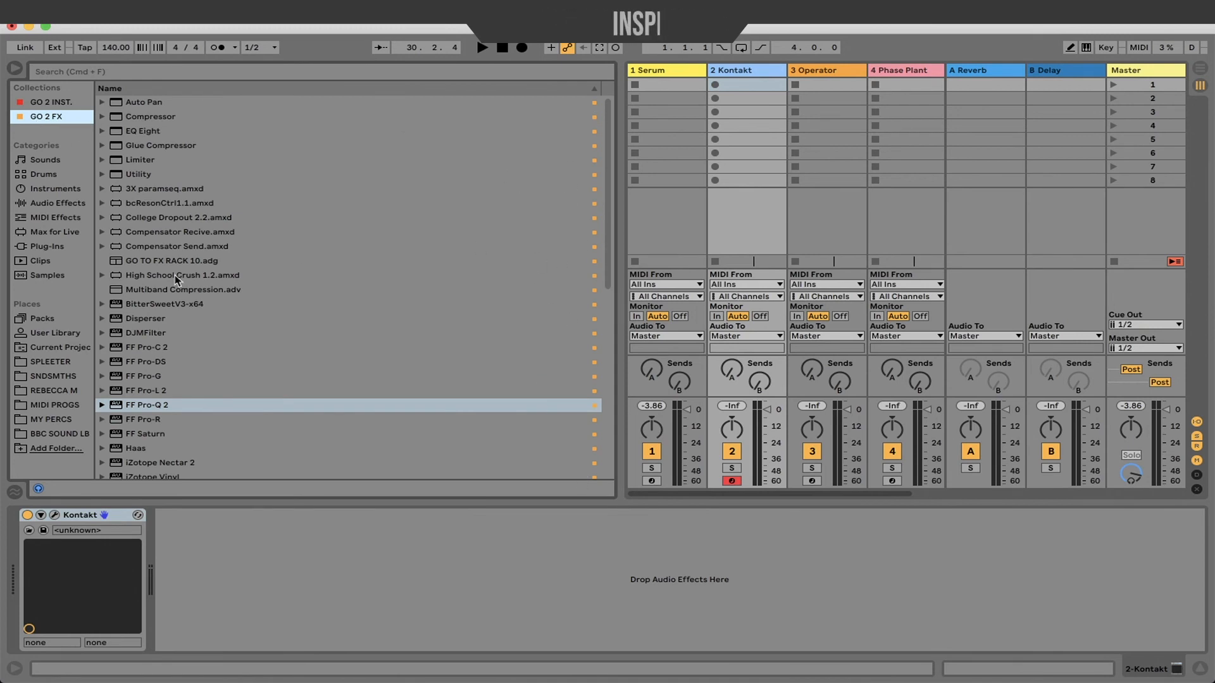
pyautogui.click(55, 203)
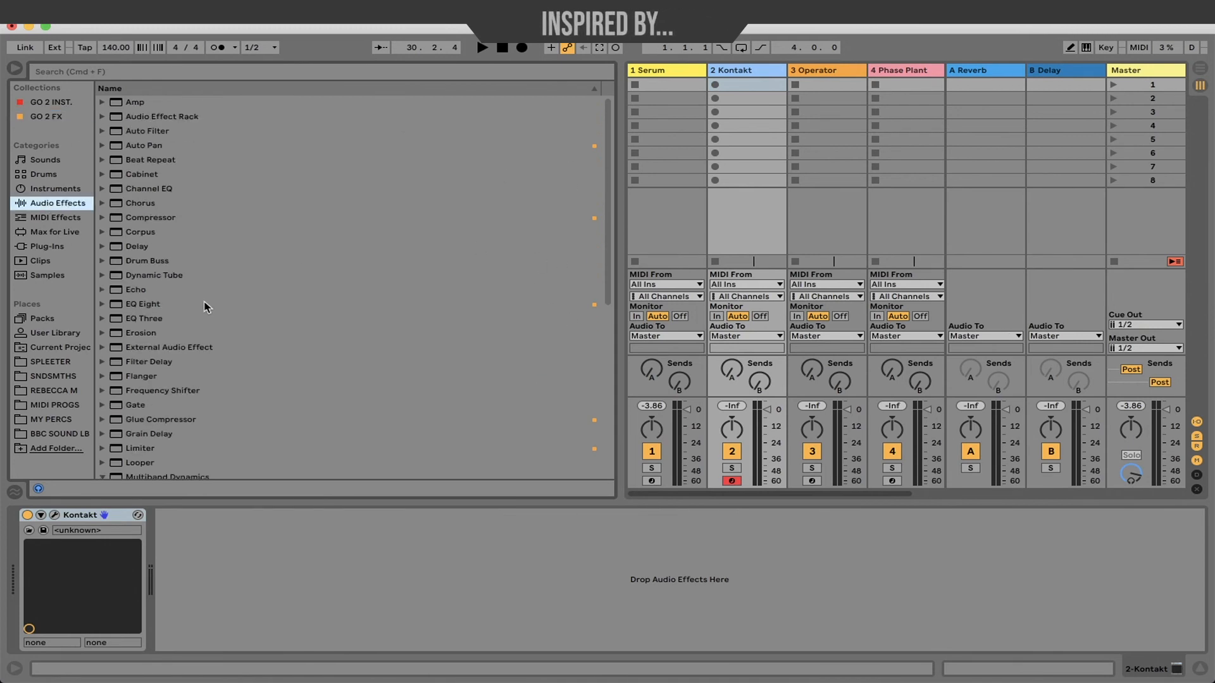
pyautogui.moveTo(210, 252)
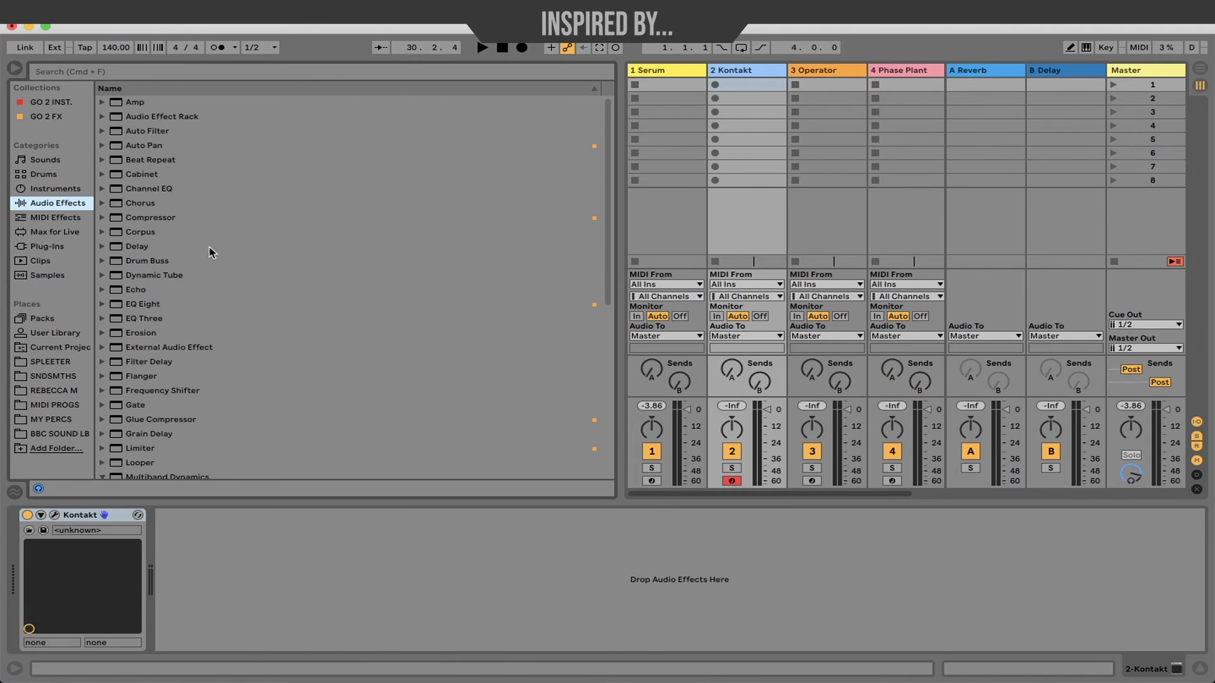
pyautogui.press('Tab')
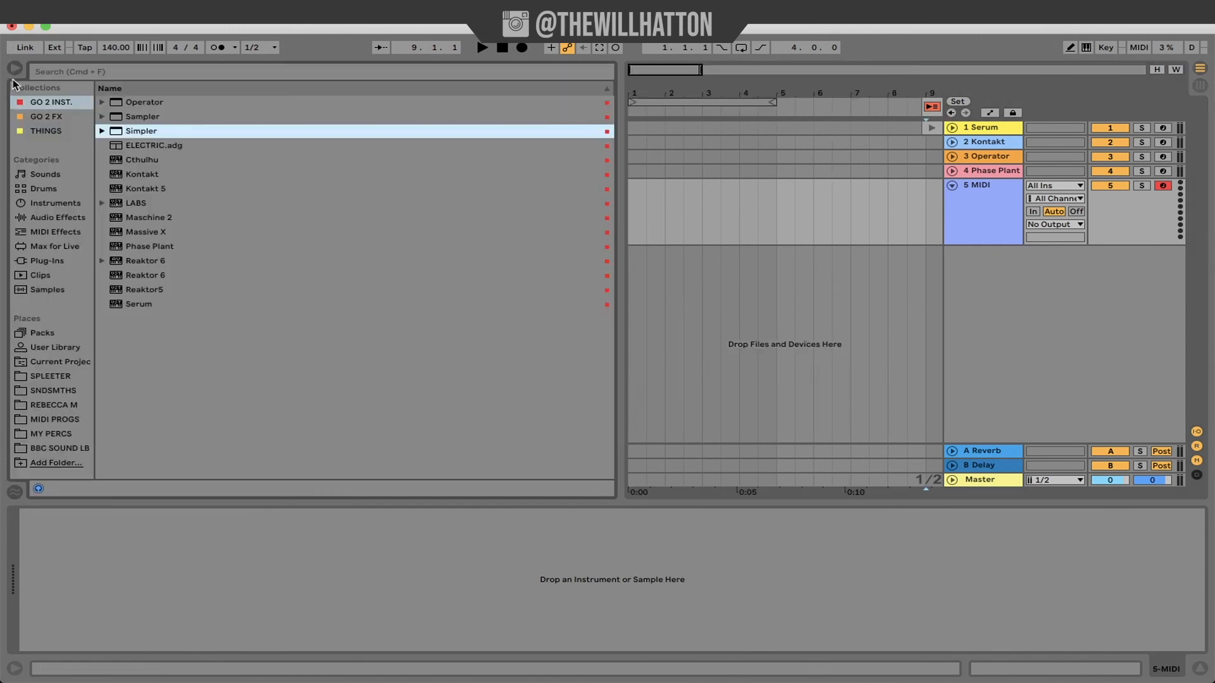
# Load 140bpm_DrumLoop6_Full.wav from SNDSMTHS Demo Loops into Simpler
pyautogui.click(53, 389)
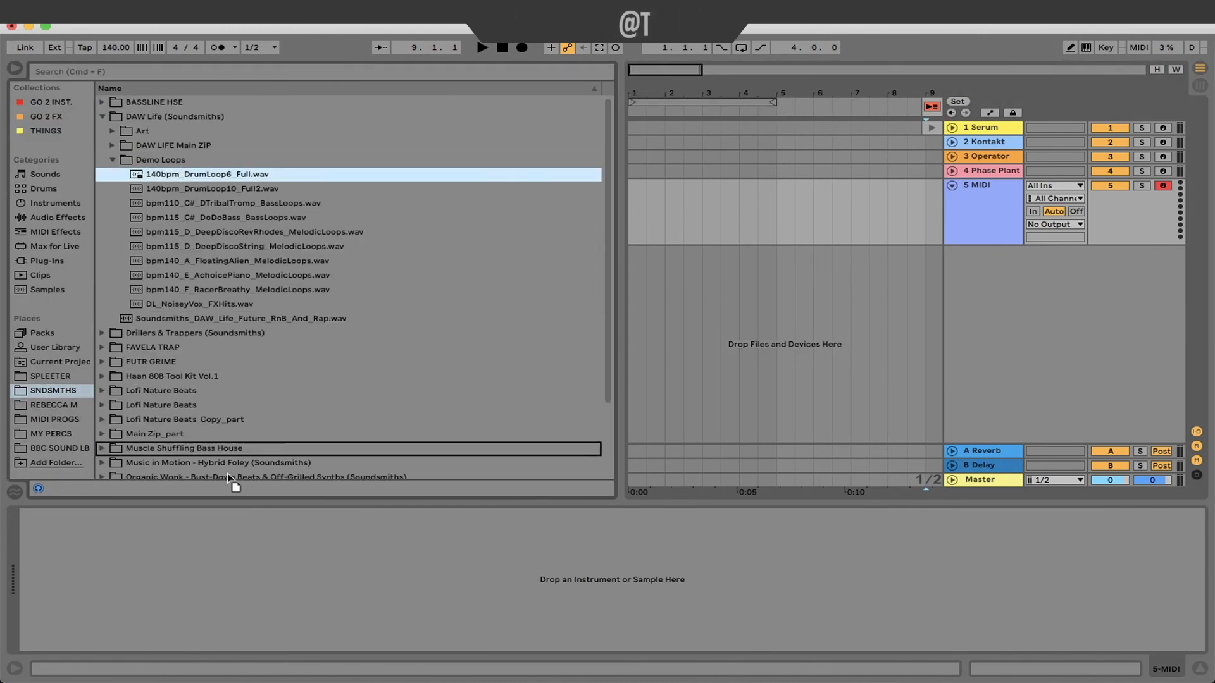
pyautogui.doubleClick(207, 174)
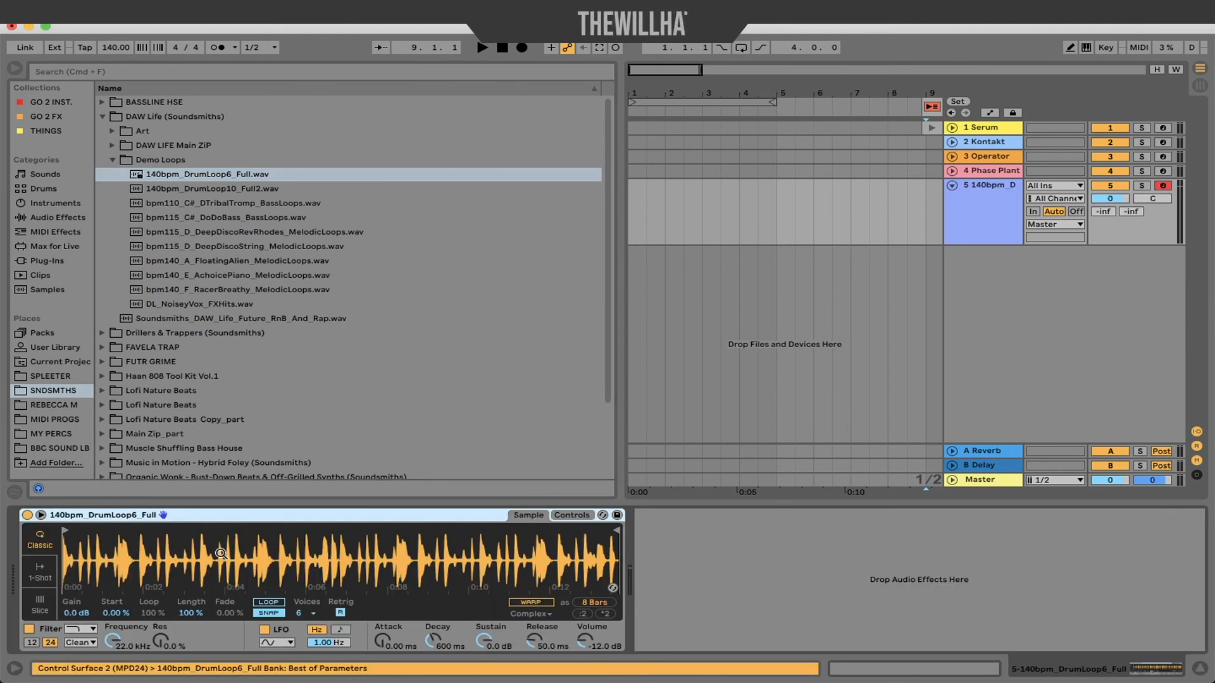